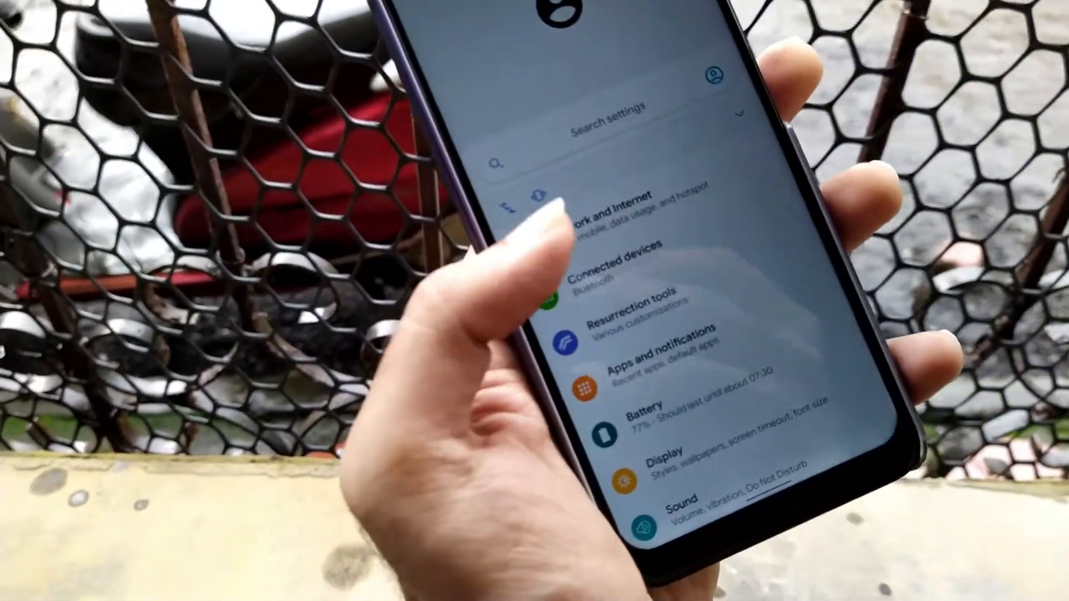
Leave the main Settings list and go back to the launcher home screen
{"action": "left_click", "coordinate": [634, 310]}
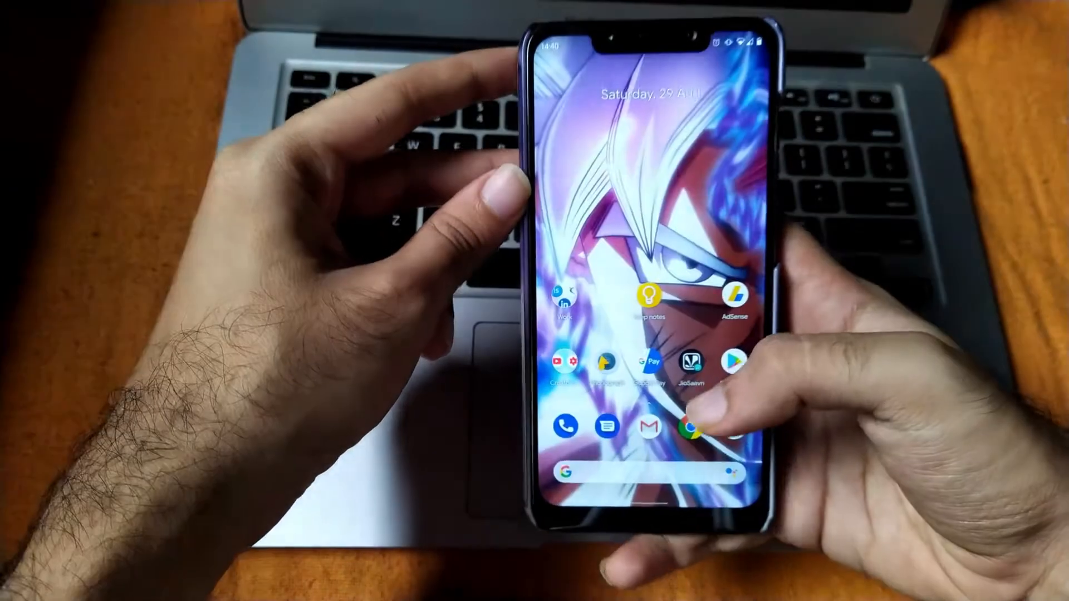
{"action": "left_click", "coordinate": [698, 422]}
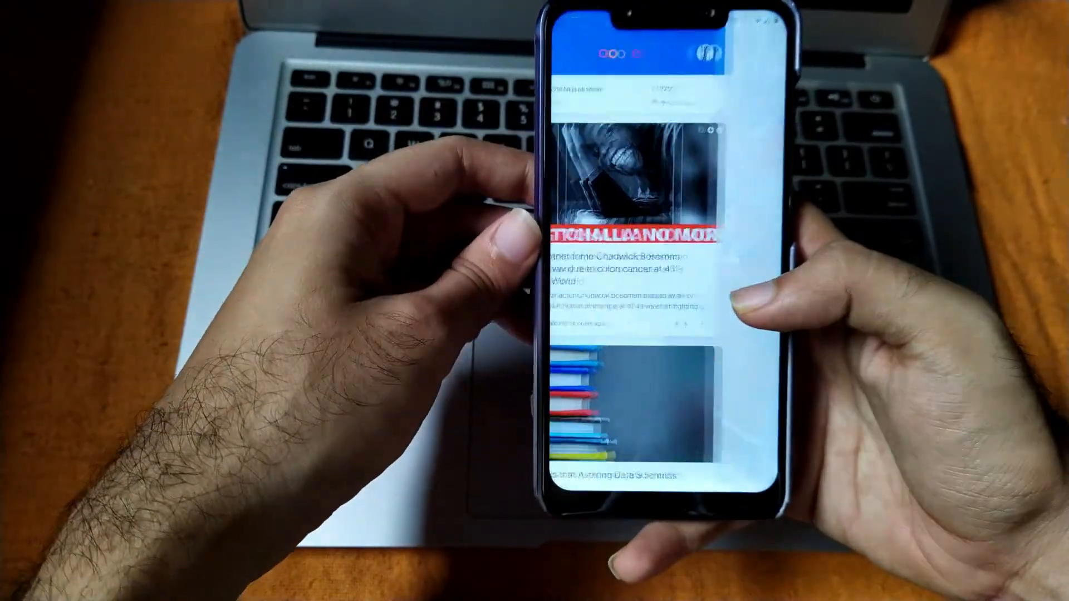
{"action": "scroll", "scroll_direction": "down", "scroll_amount": 3}
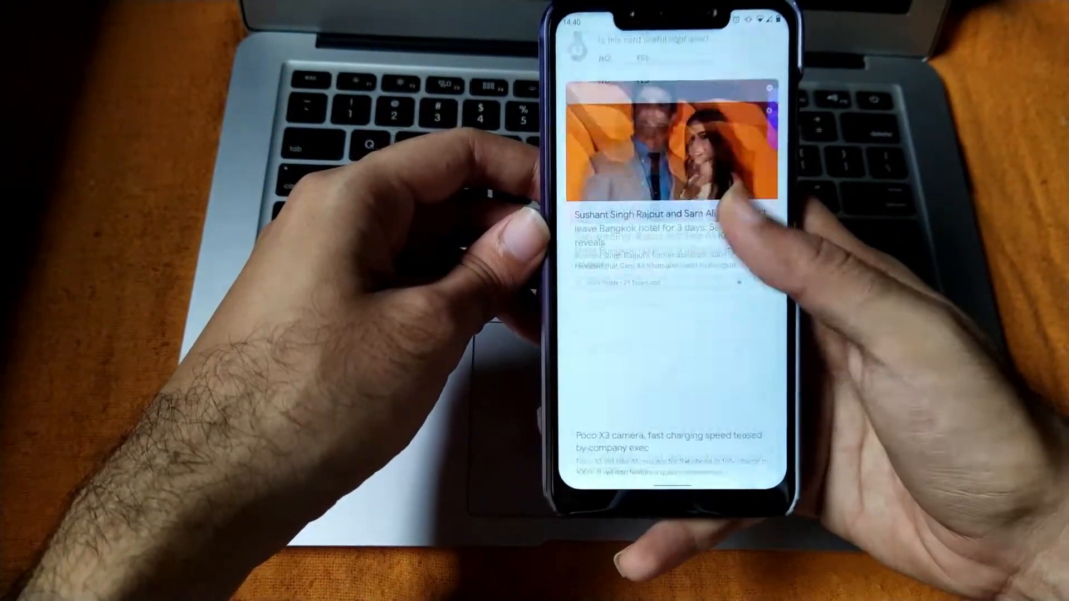
{"action": "scroll", "scroll_direction": "down", "scroll_amount": 3}
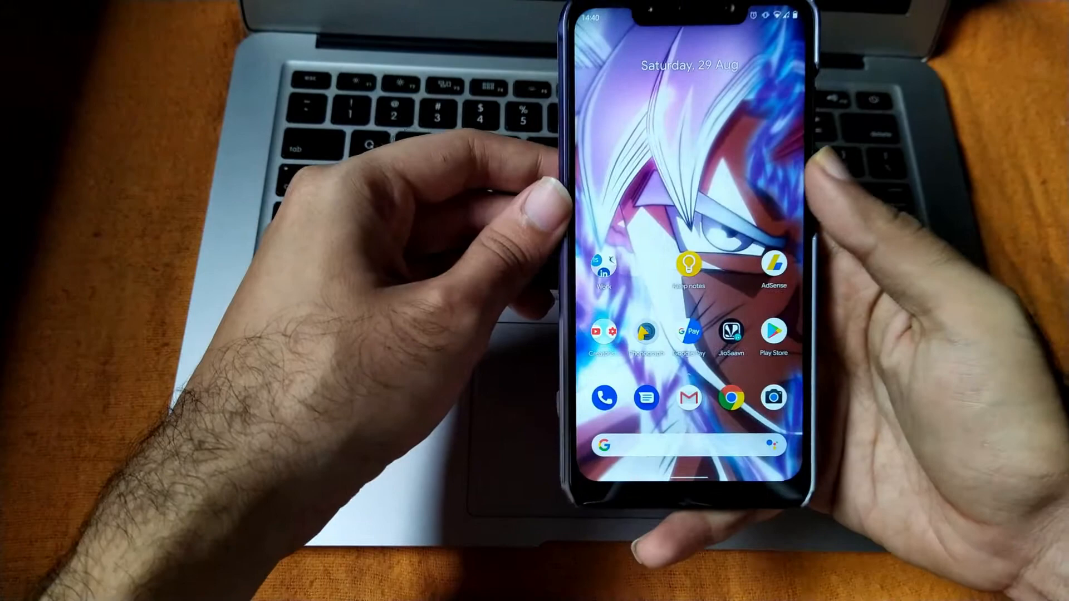
{"action": "left_click", "coordinate": [645, 397]}
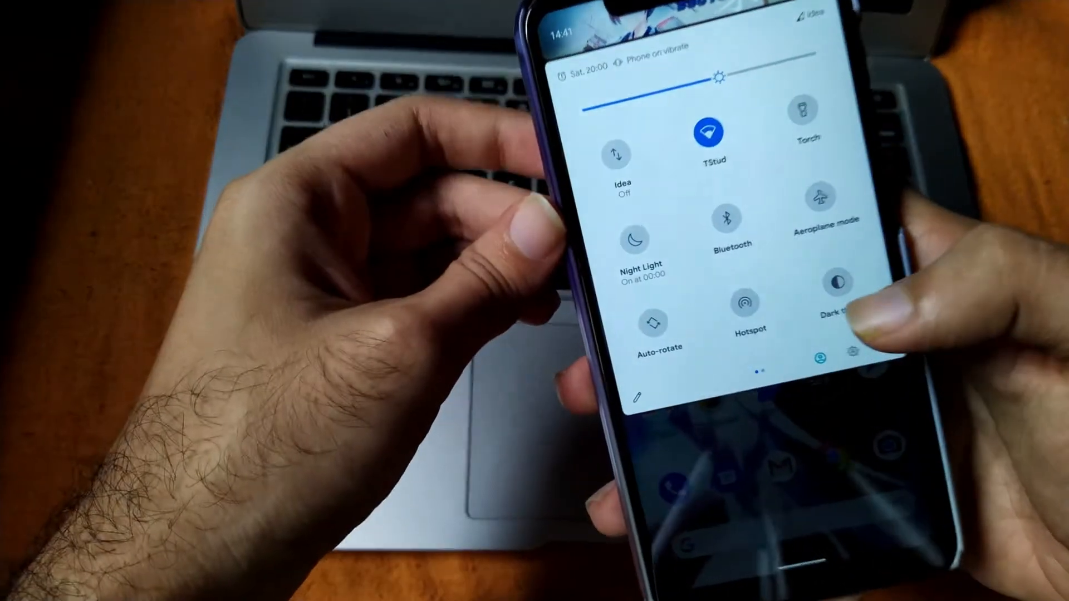
Scroll through the full list of extra tiles in the Quick Settings tile editor
{"action": "scroll", "scroll_direction": "left", "scroll_amount": 3}
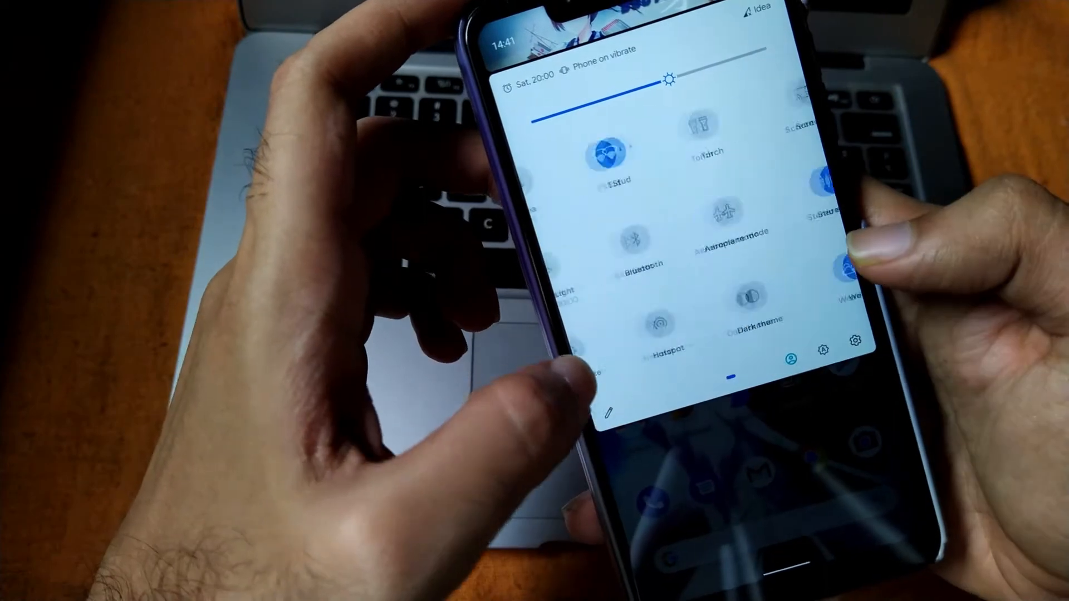
{"action": "left_click", "coordinate": [823, 349]}
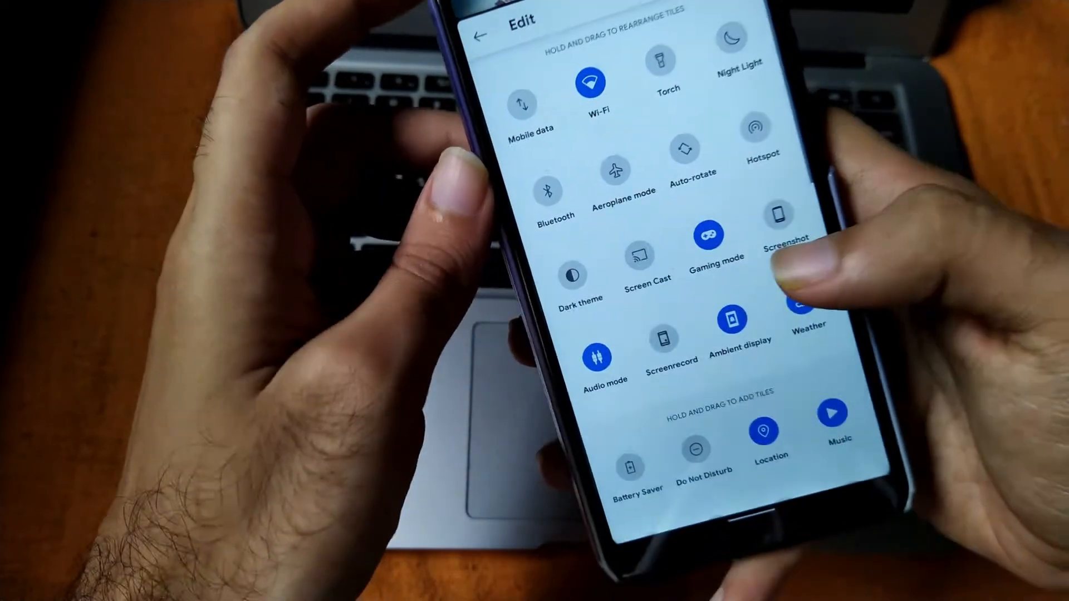
{"action": "scroll", "scroll_direction": "down", "scroll_amount": 3}
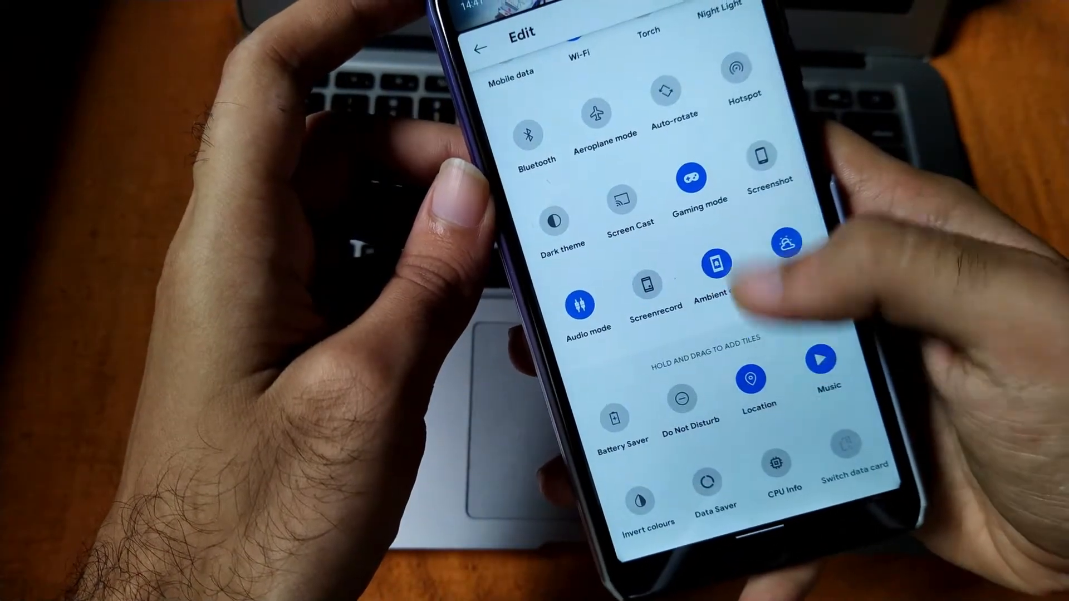
{"action": "scroll", "scroll_direction": "down", "scroll_amount": 3}
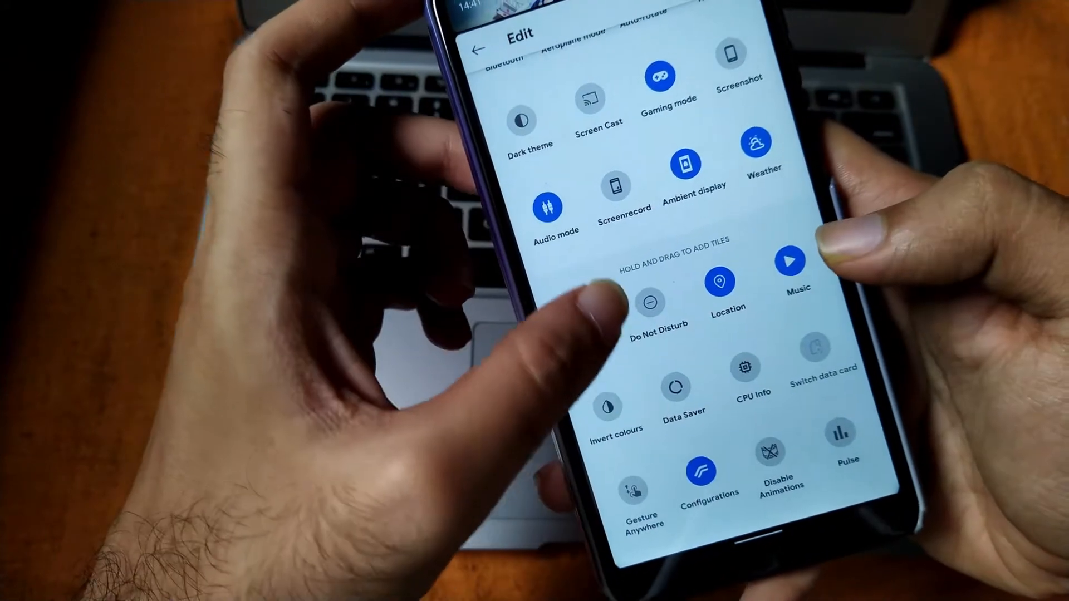
{"action": "scroll", "scroll_direction": "down", "scroll_amount": 3}
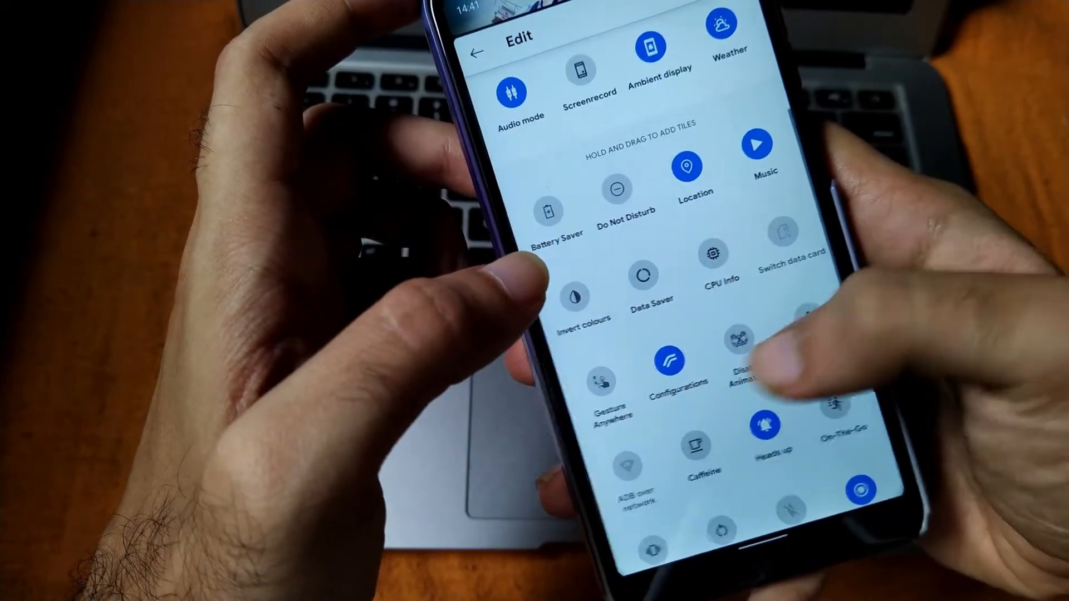
{"action": "scroll", "scroll_direction": "down", "scroll_amount": 3}
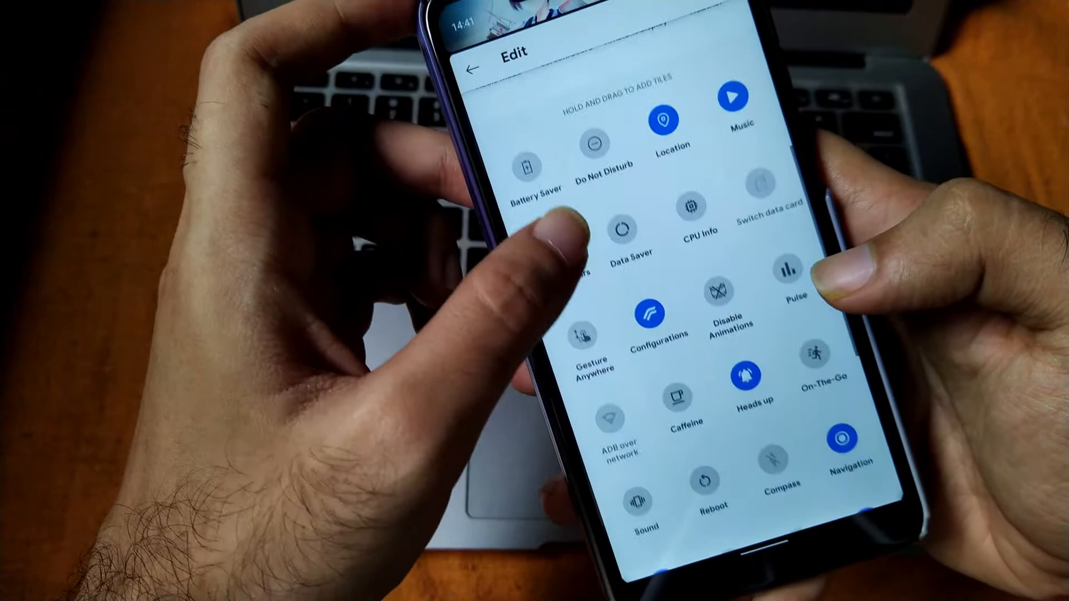
{"action": "scroll", "scroll_direction": "down", "scroll_amount": 3}
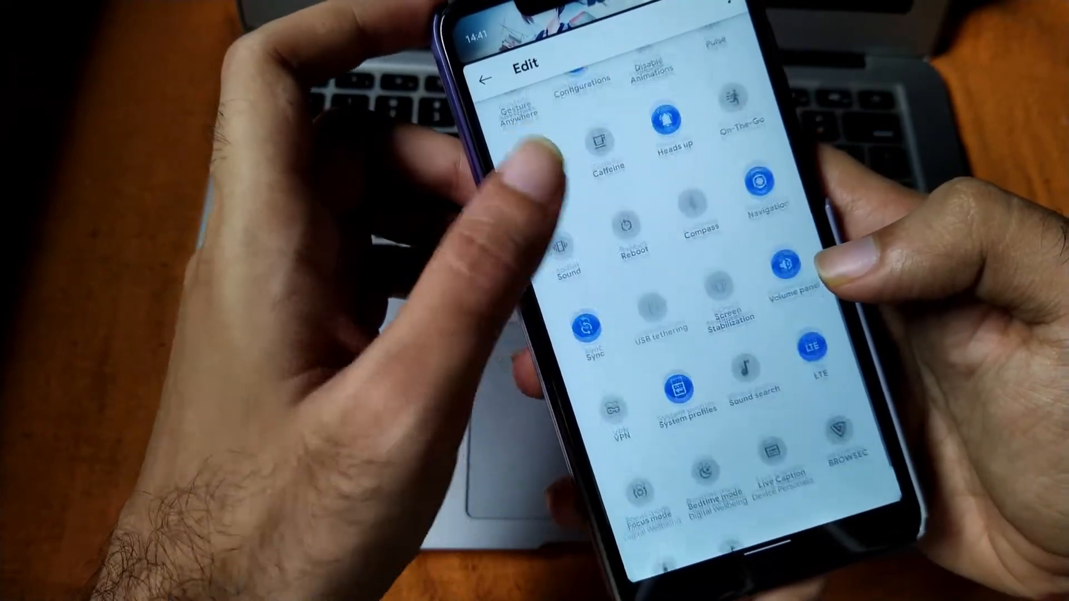
{"action": "scroll", "scroll_direction": "down", "scroll_amount": 3}
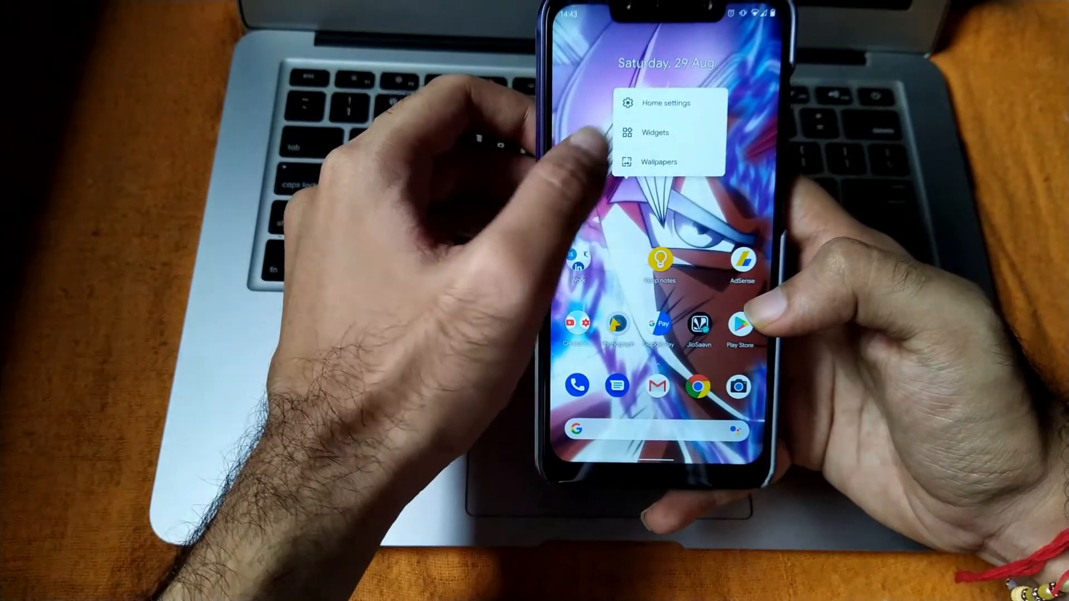
View Home settings, then preview the current home wallpaper in the wallpaper picker
{"action": "left_click", "coordinate": [666, 103]}
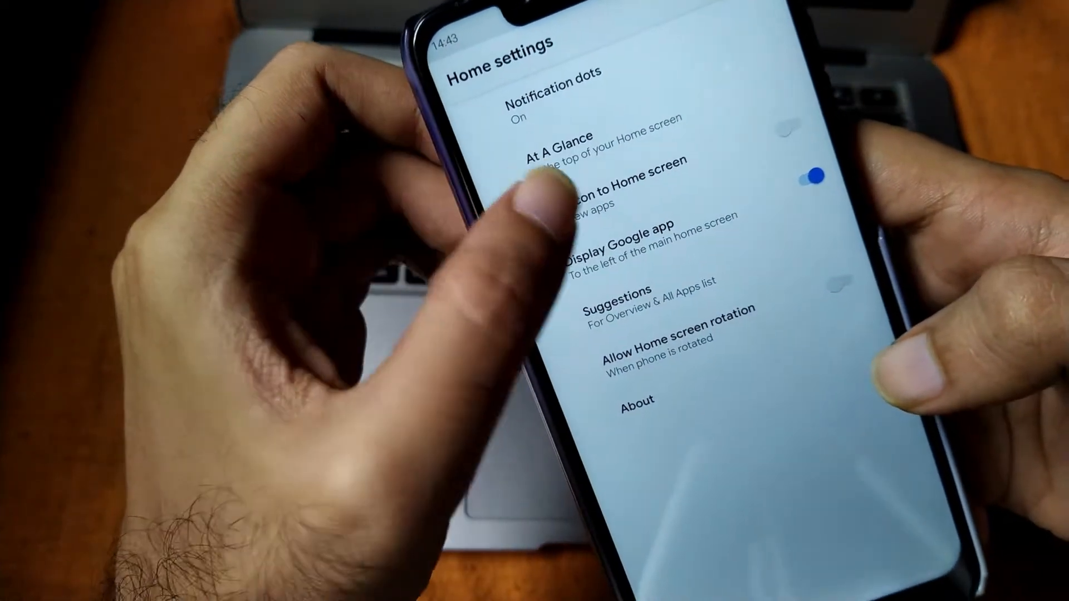
{"action": "left_click", "coordinate": [556, 136]}
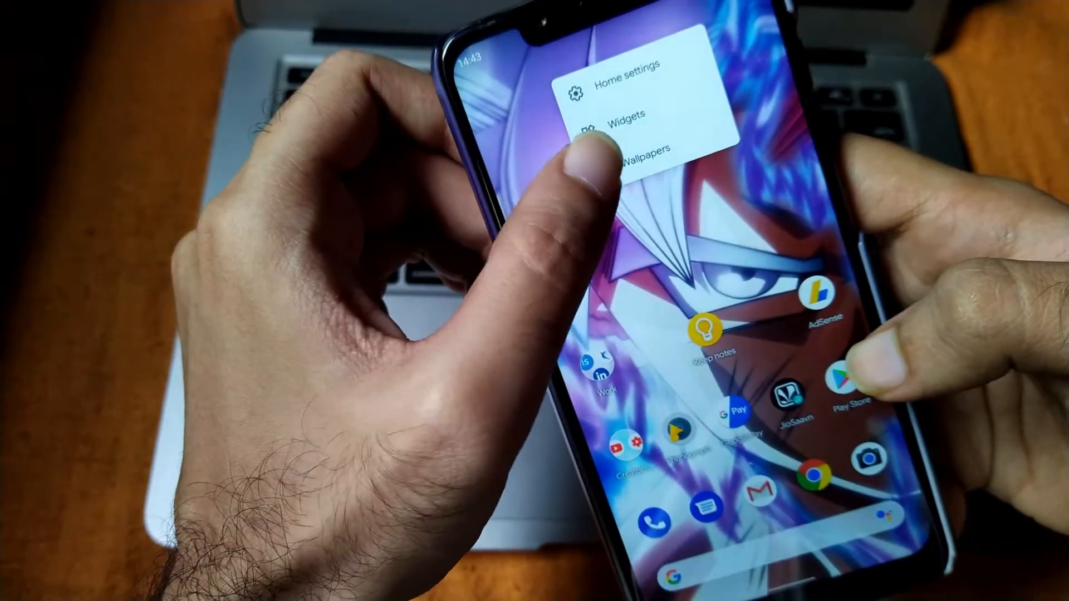
{"action": "left_click", "coordinate": [647, 150]}
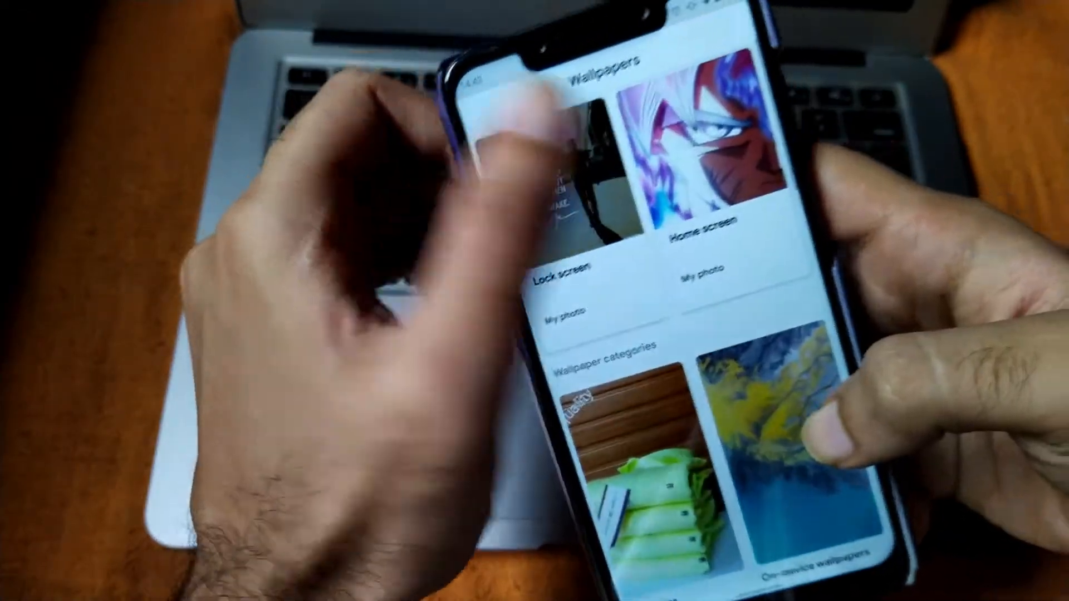
{"action": "left_click", "coordinate": [696, 157]}
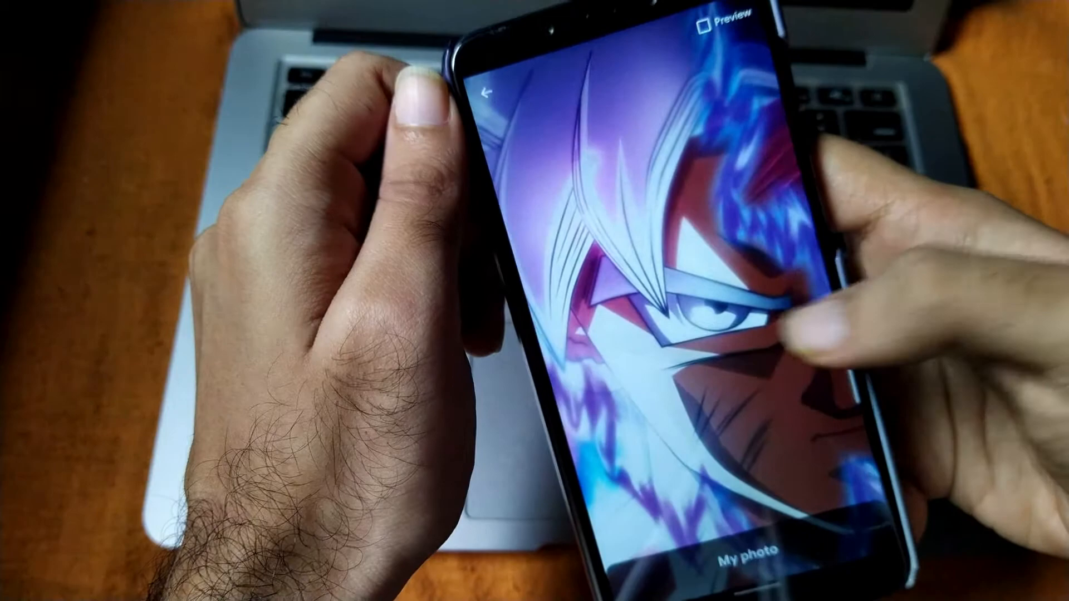
{"action": "left_click", "coordinate": [484, 95]}
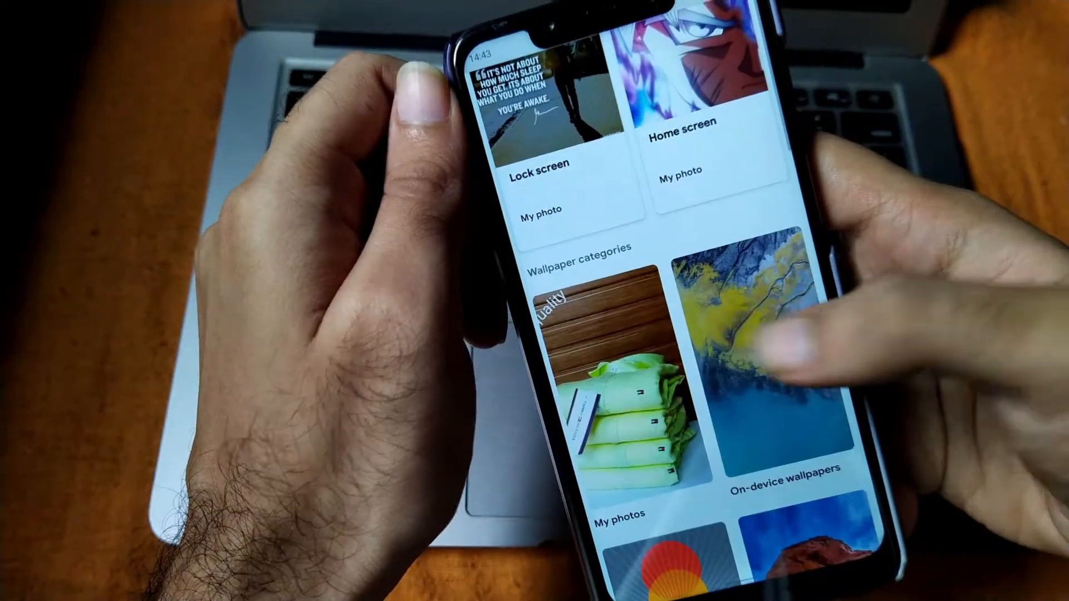
{"action": "left_click", "coordinate": [763, 471]}
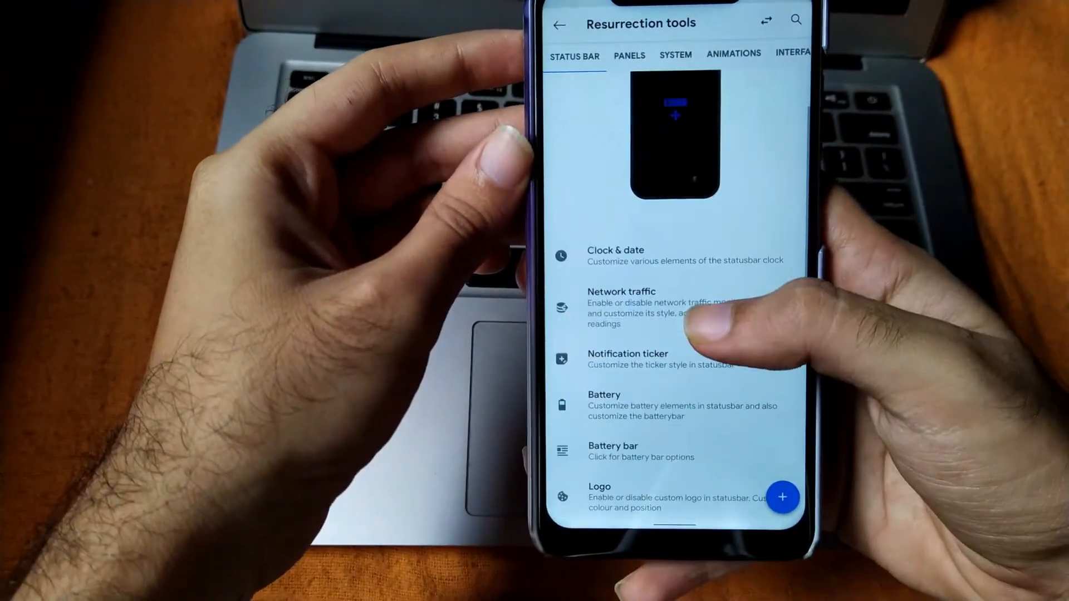
View the Status Bar Network traffic options, then move on to the System section
{"action": "left_click", "coordinate": [675, 55]}
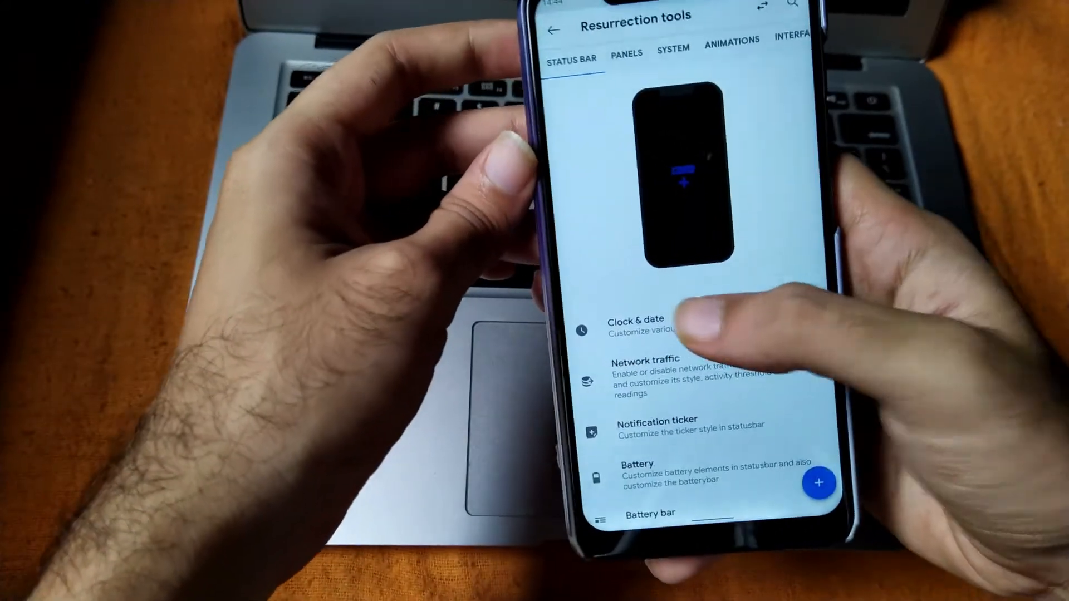
{"action": "left_click", "coordinate": [636, 325]}
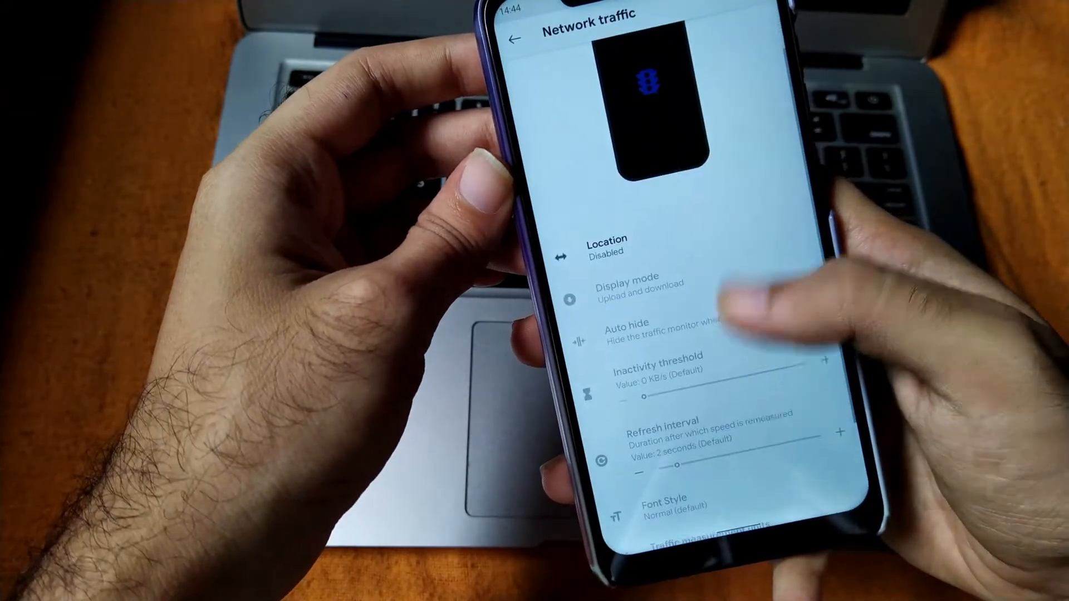
{"action": "left_click", "coordinate": [508, 40]}
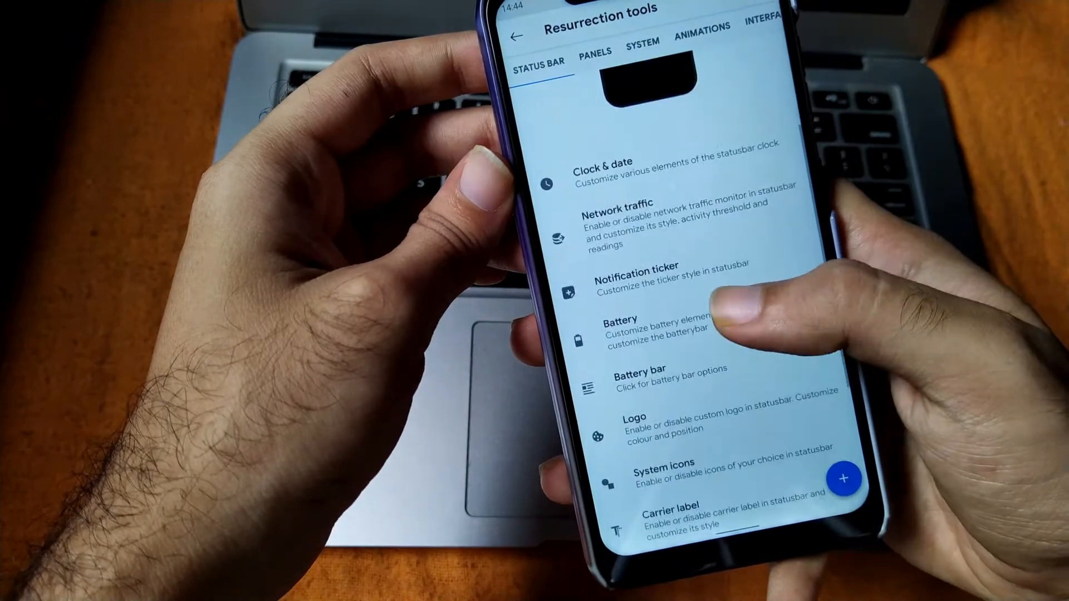
{"action": "scroll", "scroll_direction": "down", "scroll_amount": 3}
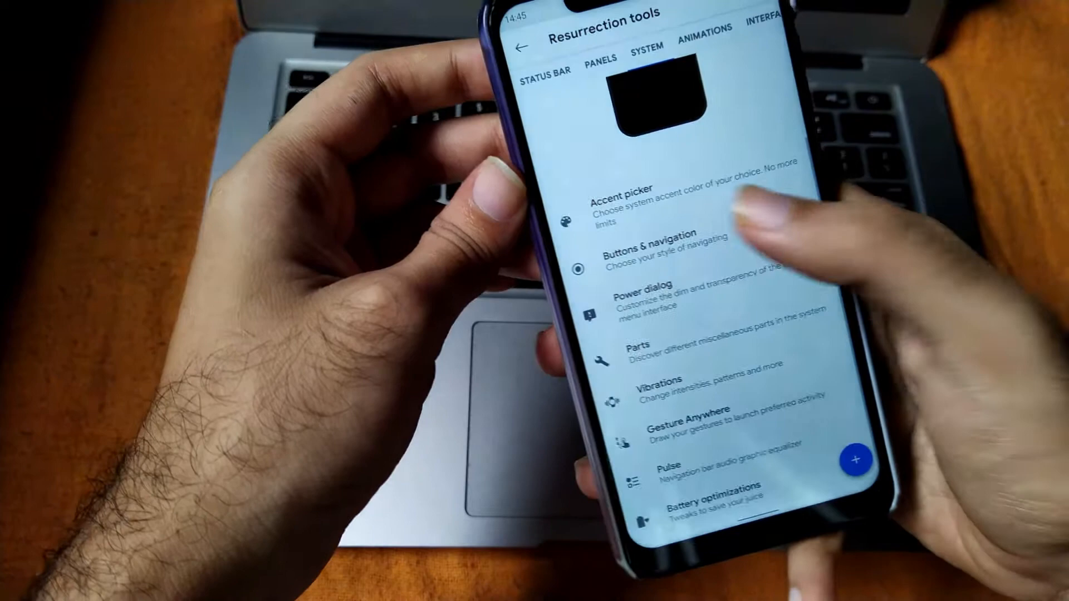
Review Buttons & navigation settings, confirming system navigation is set to gesture navigation
{"action": "left_click", "coordinate": [668, 242]}
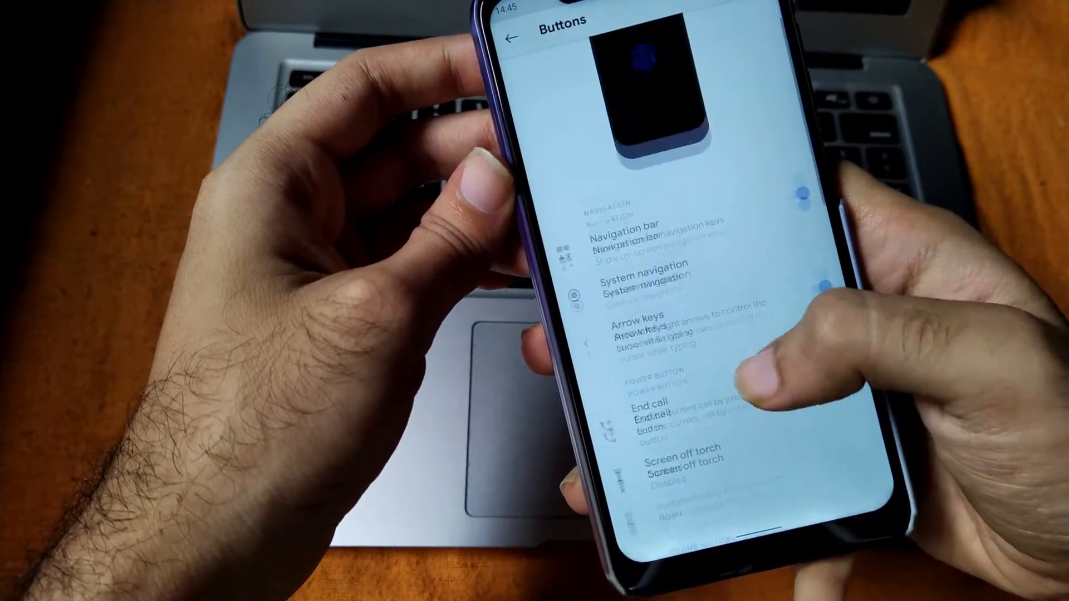
{"action": "left_click", "coordinate": [638, 271]}
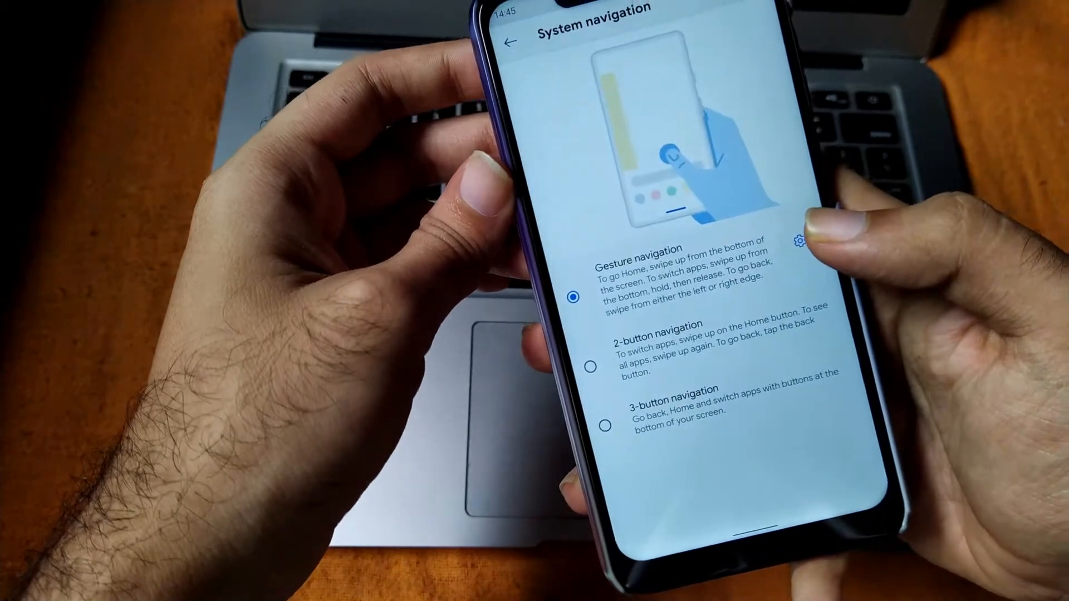
{"action": "left_click", "coordinate": [505, 42]}
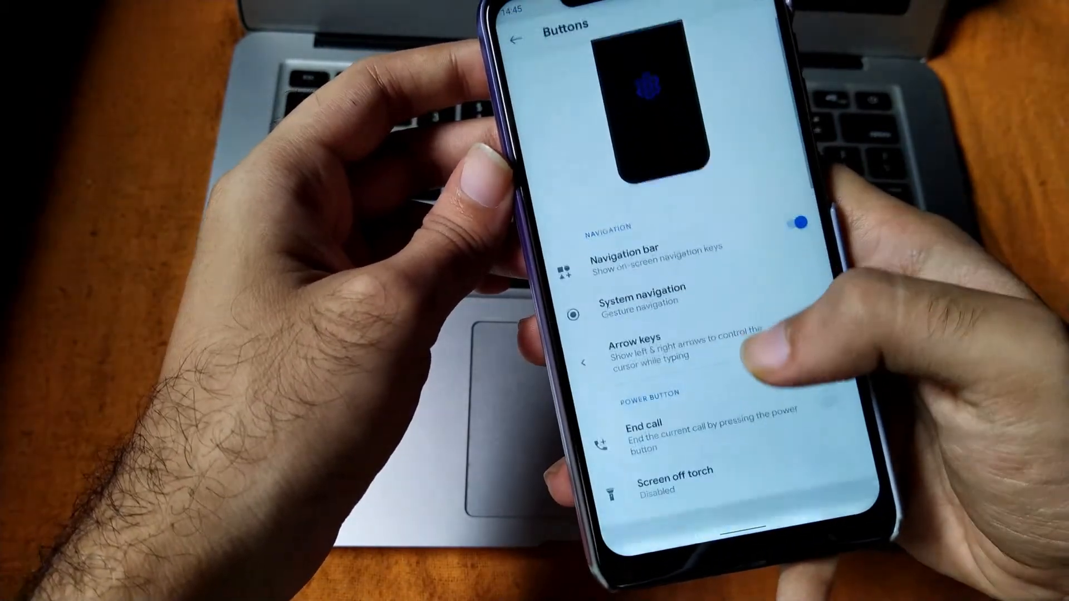
{"action": "scroll", "scroll_direction": "down", "scroll_amount": 3}
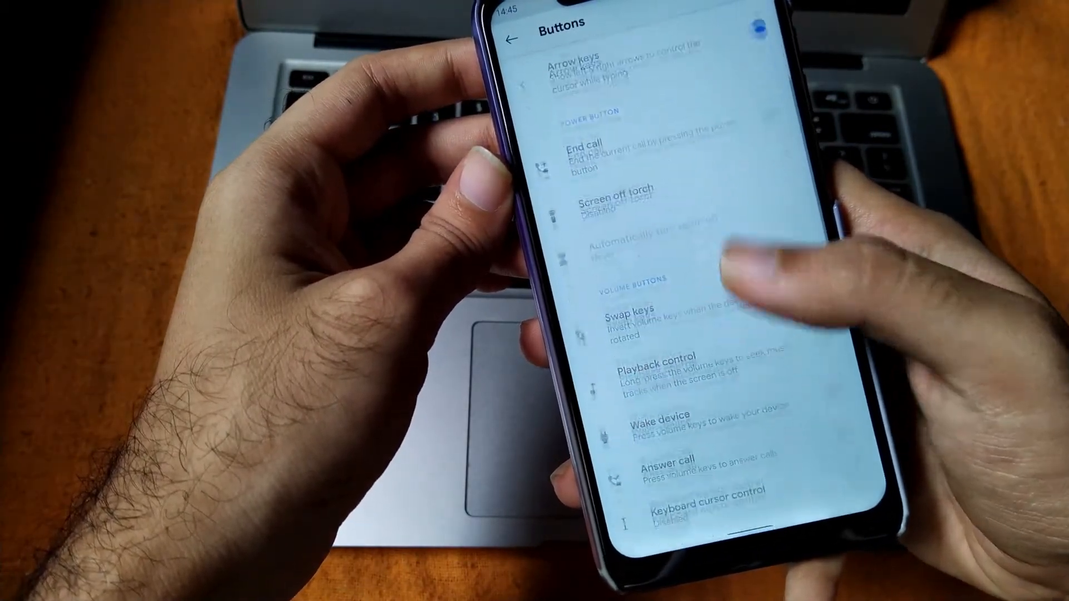
{"action": "scroll", "scroll_direction": "down", "scroll_amount": 3}
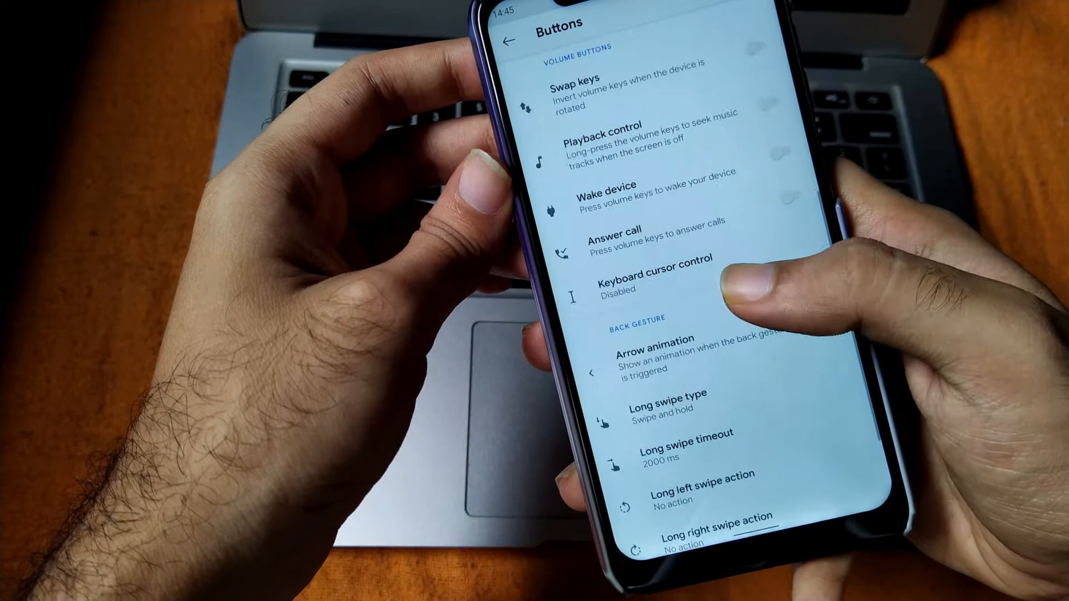
{"action": "scroll", "scroll_direction": "down", "scroll_amount": 3}
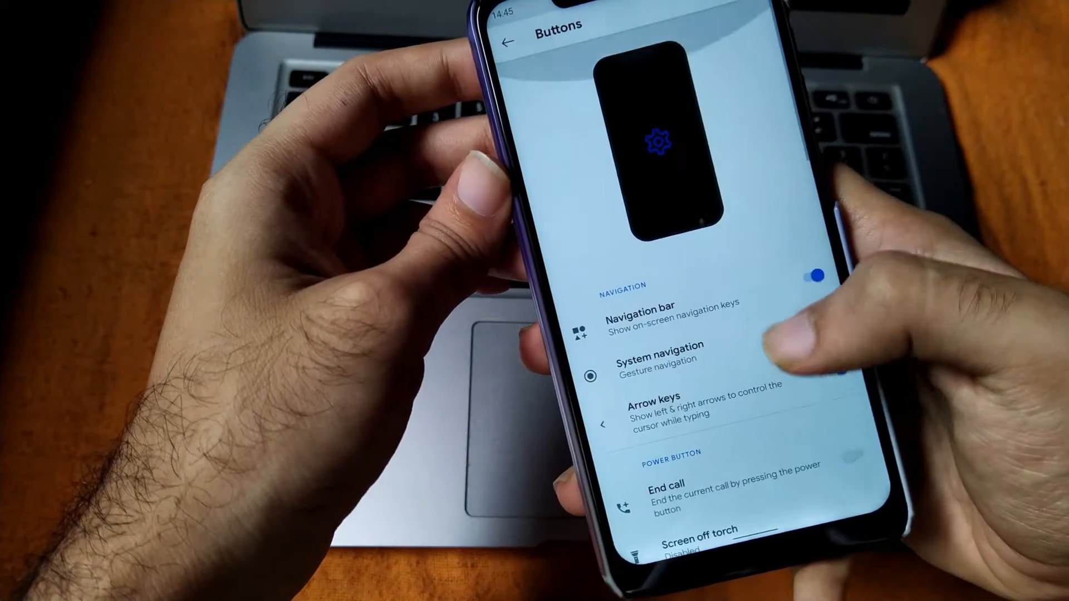
{"action": "left_click", "coordinate": [506, 42]}
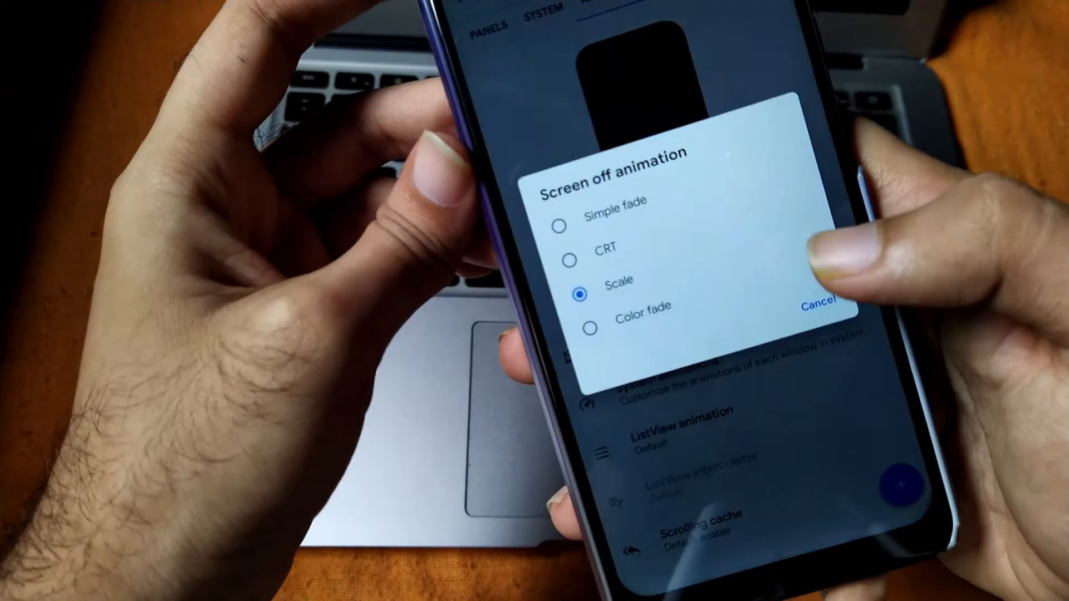
Change the screen-off animation from CRT to Scale
{"action": "left_click", "coordinate": [594, 247]}
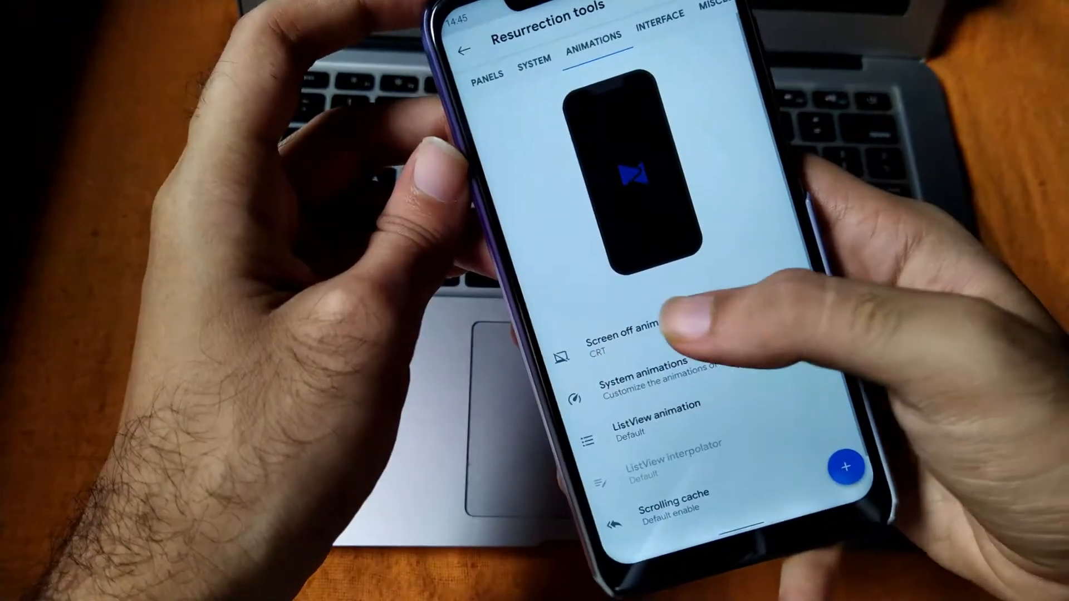
{"action": "left_click", "coordinate": [641, 344]}
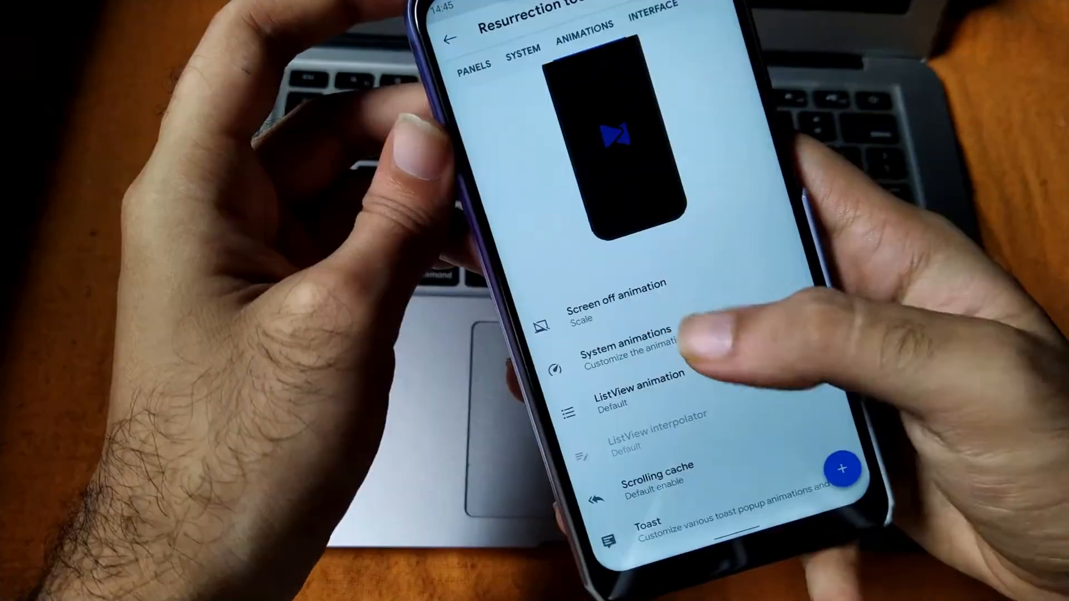
{"action": "left_click", "coordinate": [621, 344]}
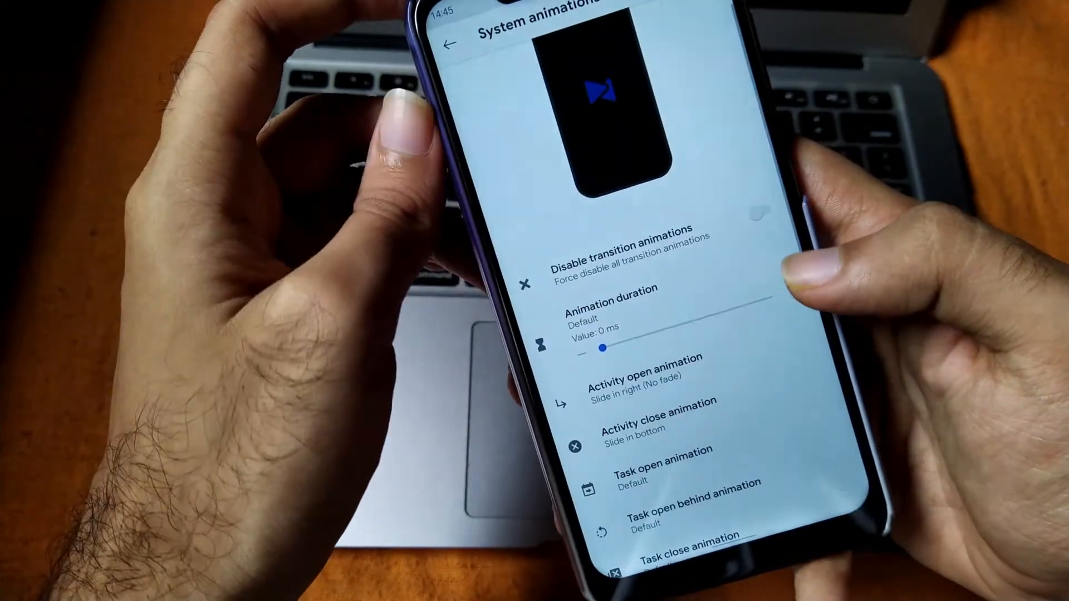
Set the activity open animation to Translucent
{"action": "left_click", "coordinate": [449, 43]}
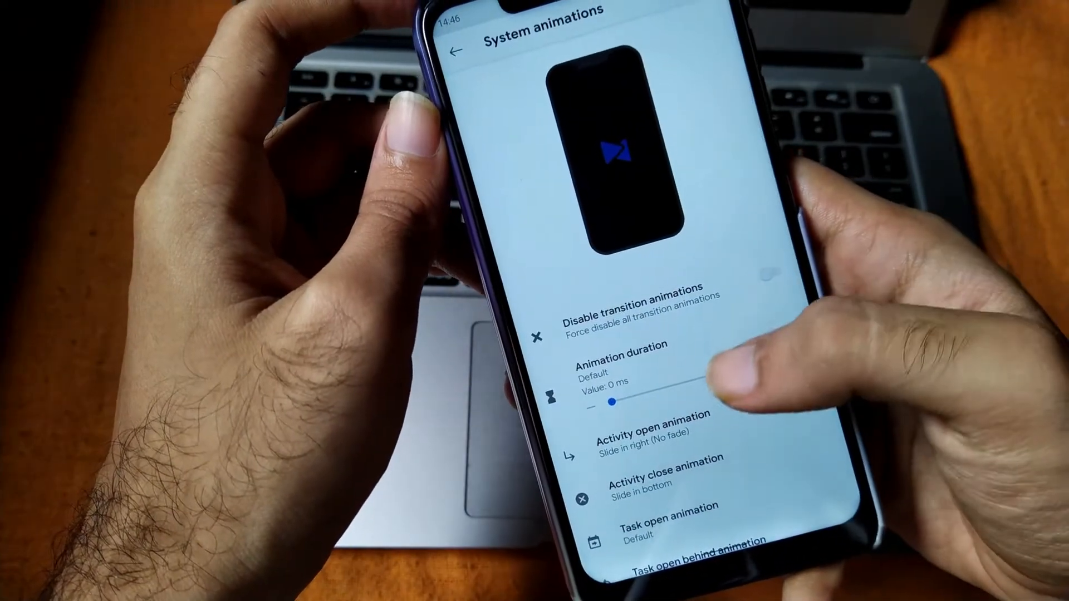
{"action": "left_click", "coordinate": [649, 429]}
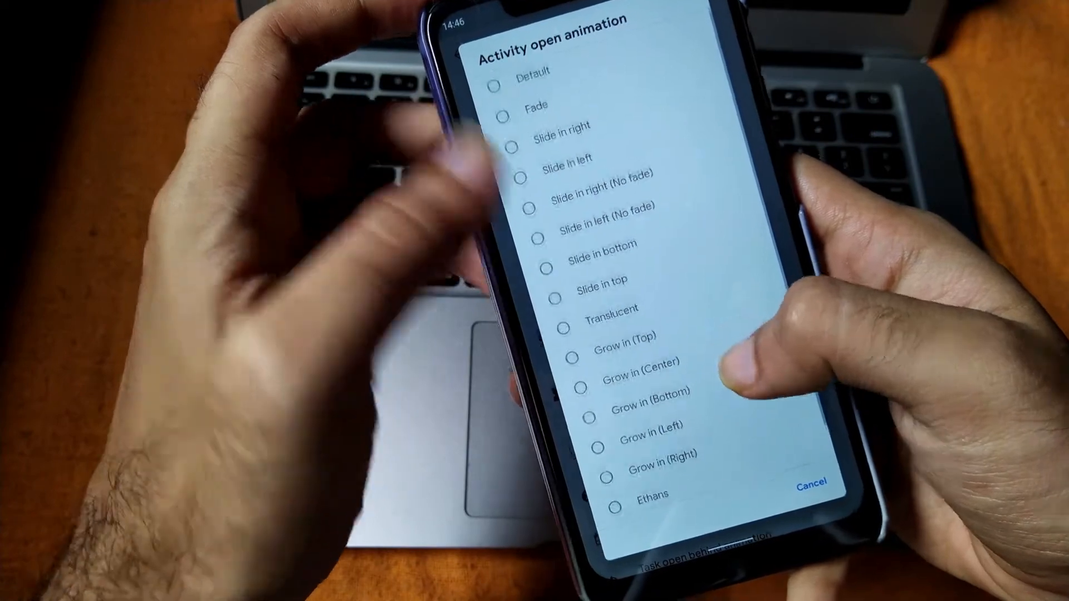
{"action": "left_click", "coordinate": [610, 307]}
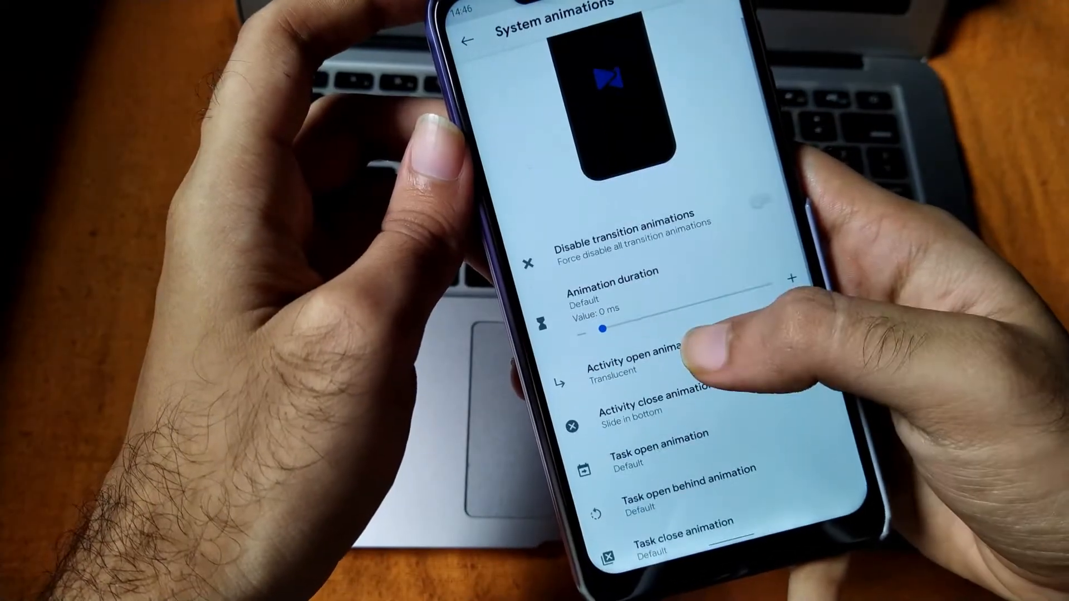
{"action": "left_click", "coordinate": [655, 406]}
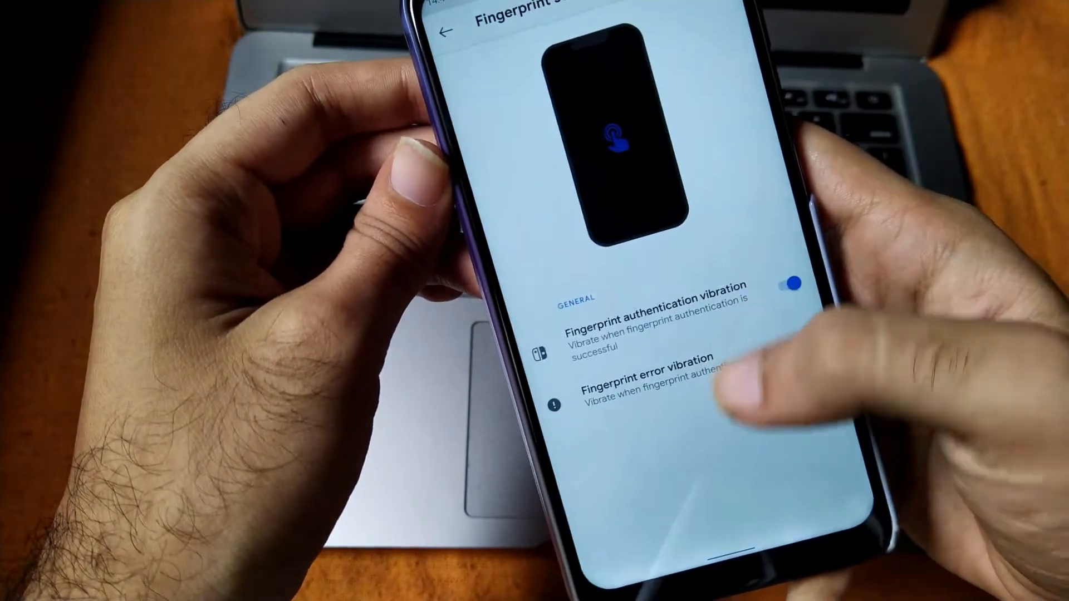
Browse the lock screen and ambient display options, ending on the Lockscreen UI clock page
{"action": "left_click", "coordinate": [447, 31]}
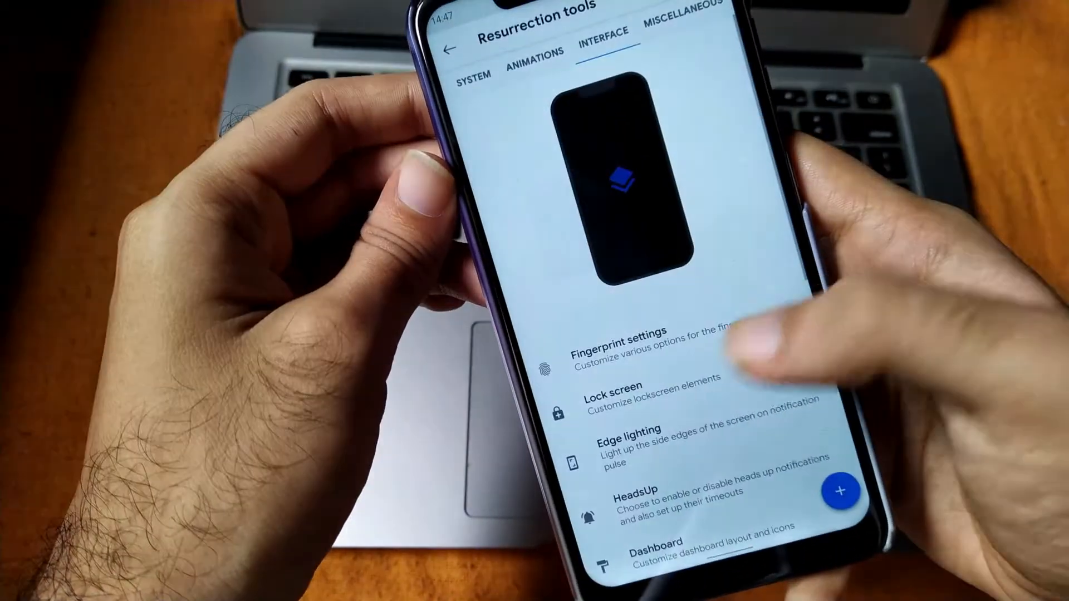
{"action": "left_click", "coordinate": [611, 392]}
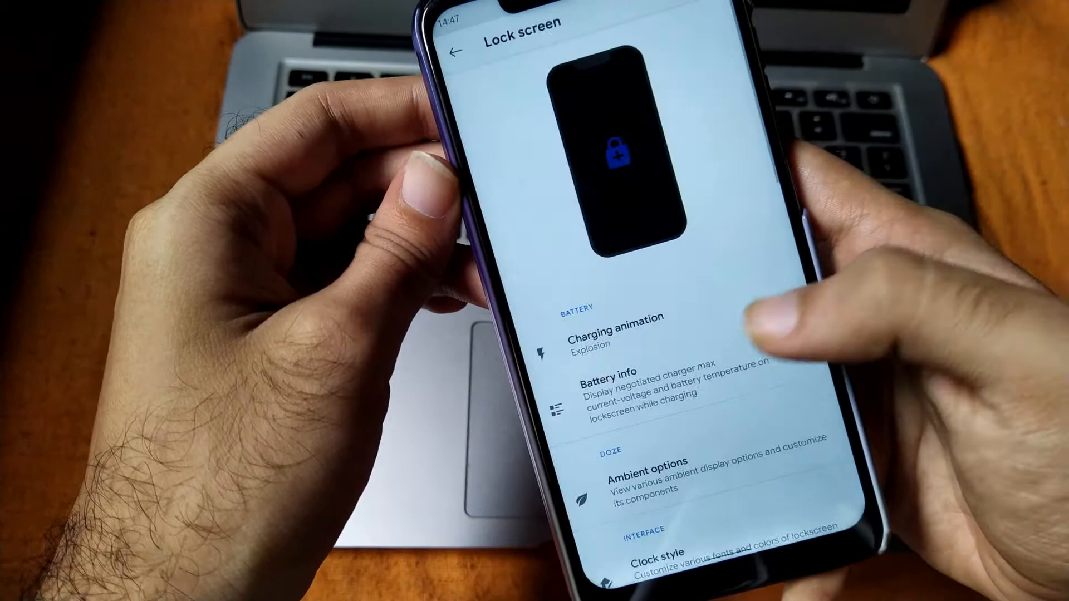
{"action": "left_click", "coordinate": [599, 324]}
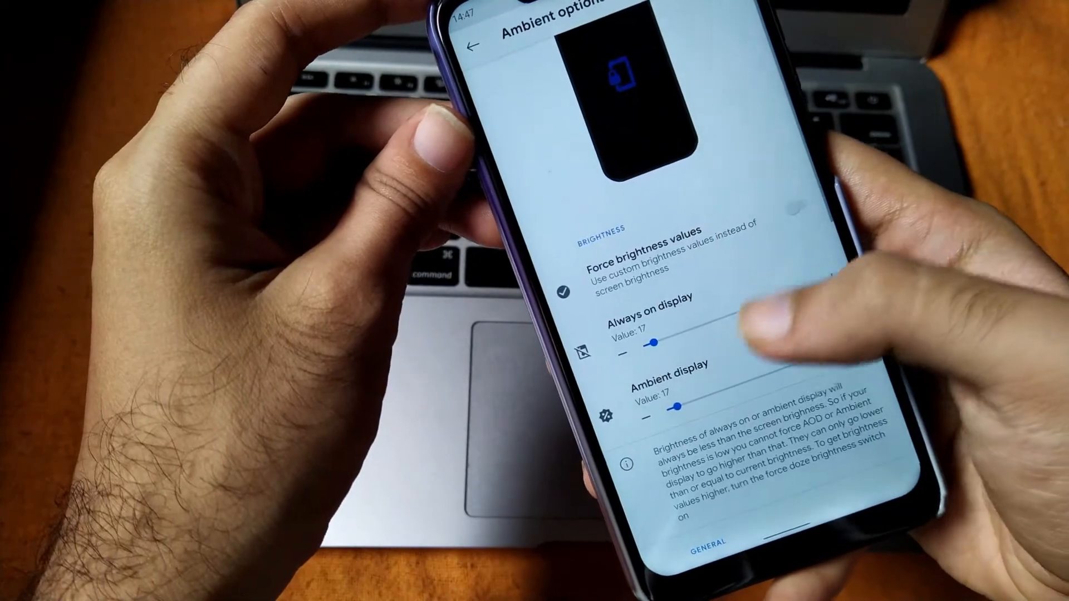
{"action": "scroll", "scroll_direction": "down", "scroll_amount": 3}
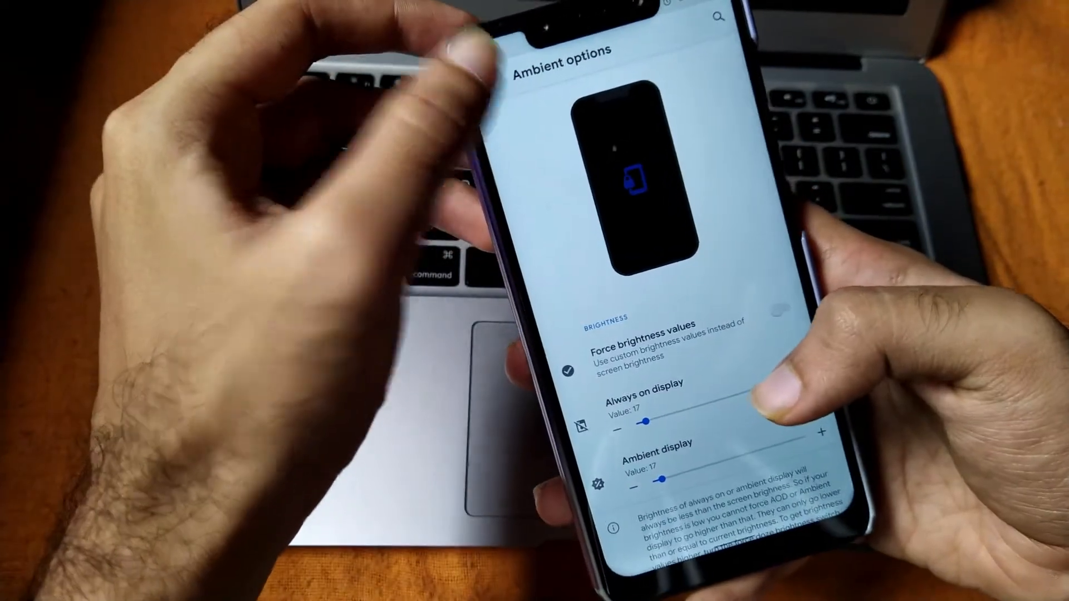
{"action": "left_click", "coordinate": [488, 73]}
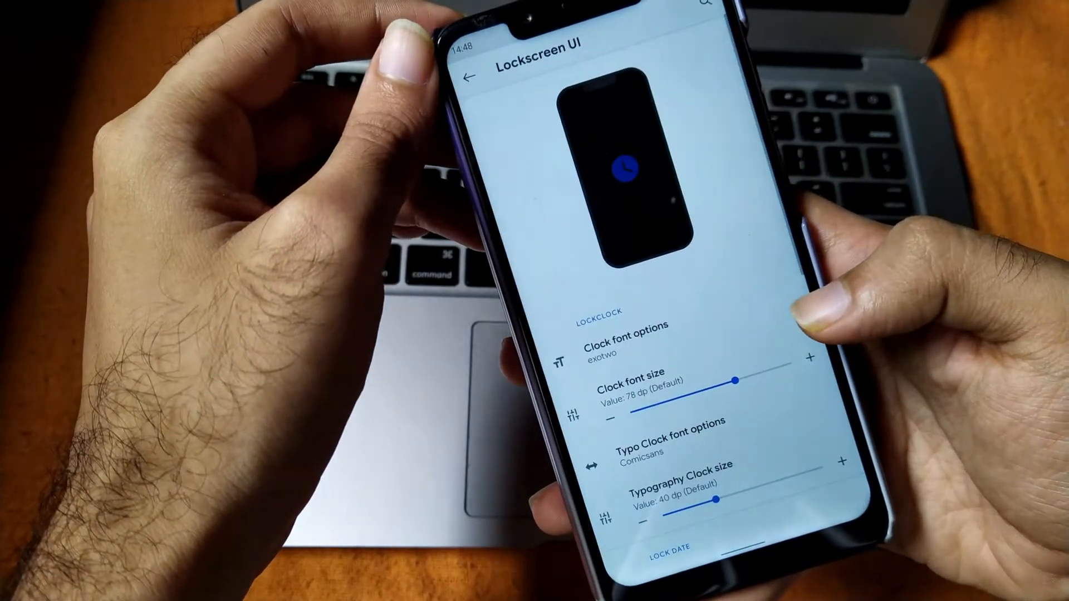
Change the lock screen clock font from exotwo to Nokia Pure
{"action": "left_click", "coordinate": [621, 340]}
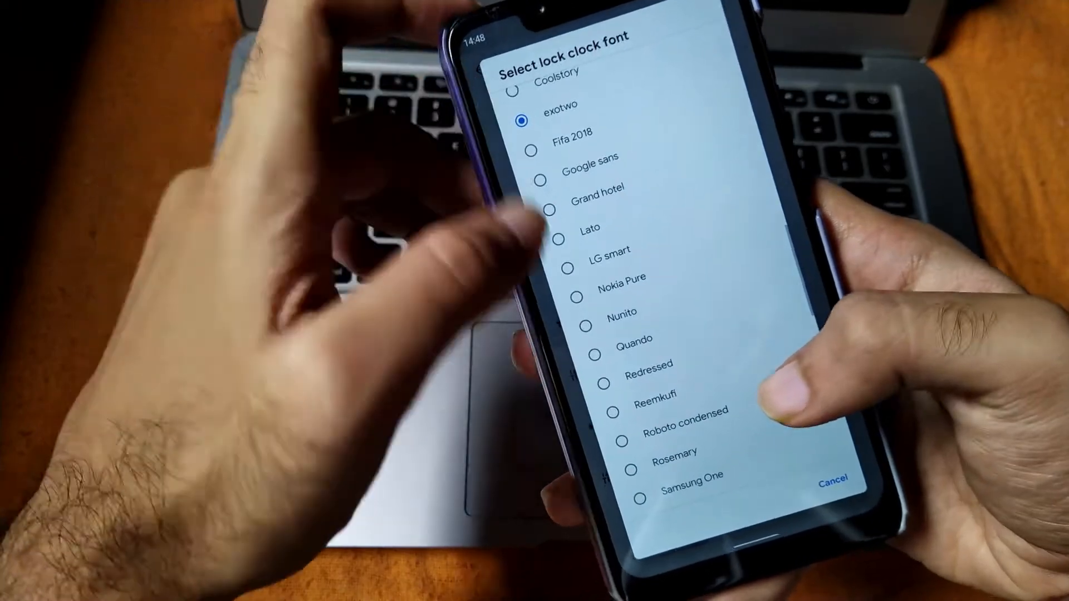
{"action": "left_click", "coordinate": [622, 277]}
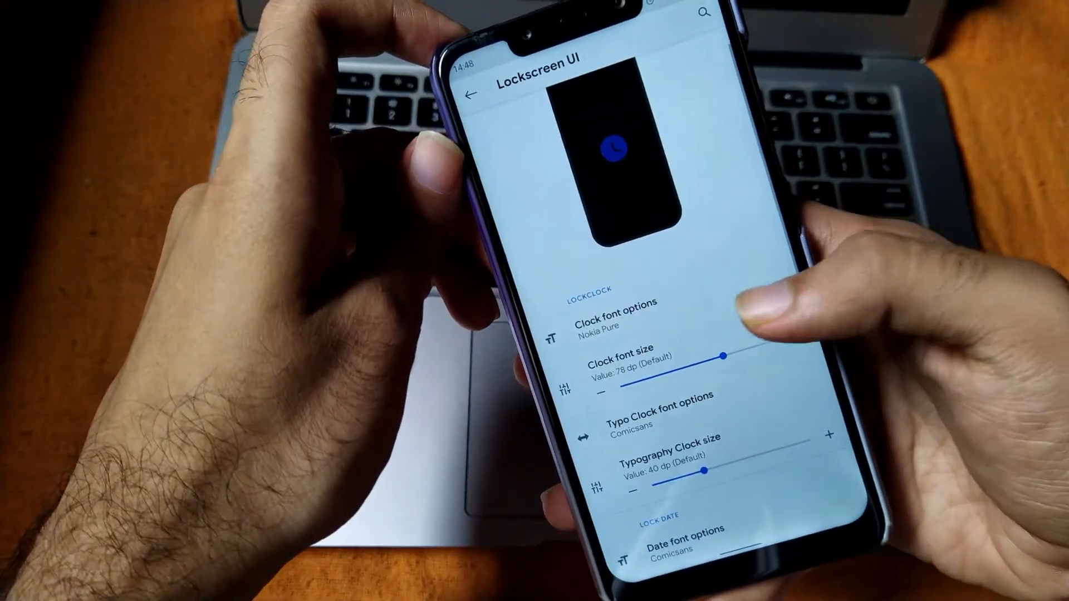
{"action": "left_click", "coordinate": [470, 92]}
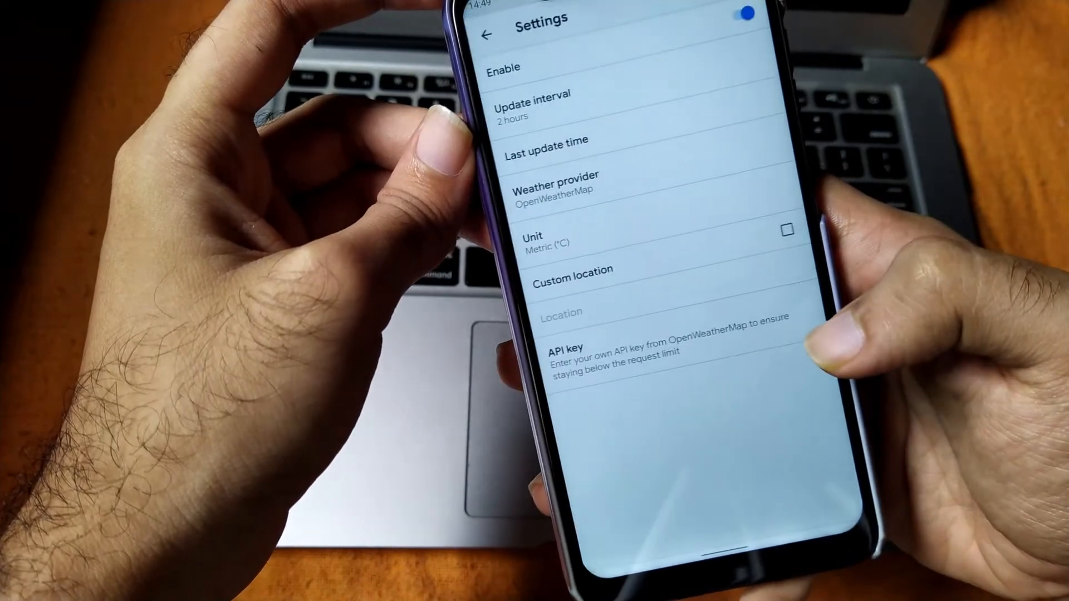
Exit the weather settings page to start a PUBG Mobile match
{"action": "left_click", "coordinate": [488, 34]}
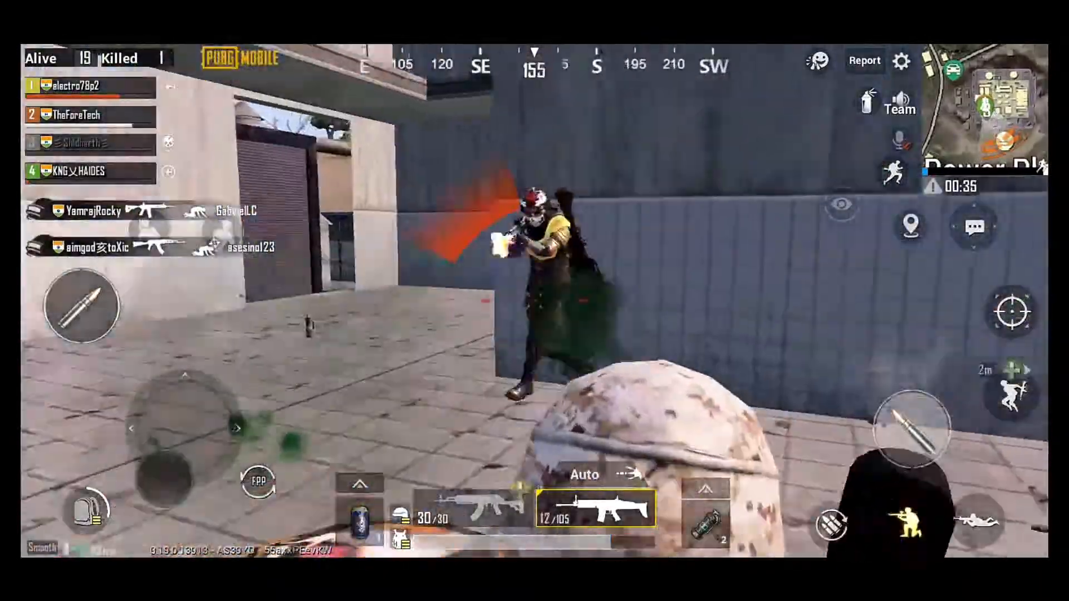
Finish the PUBG Mobile match and exit to the app drawer
{"action": "left_click", "coordinate": [907, 518]}
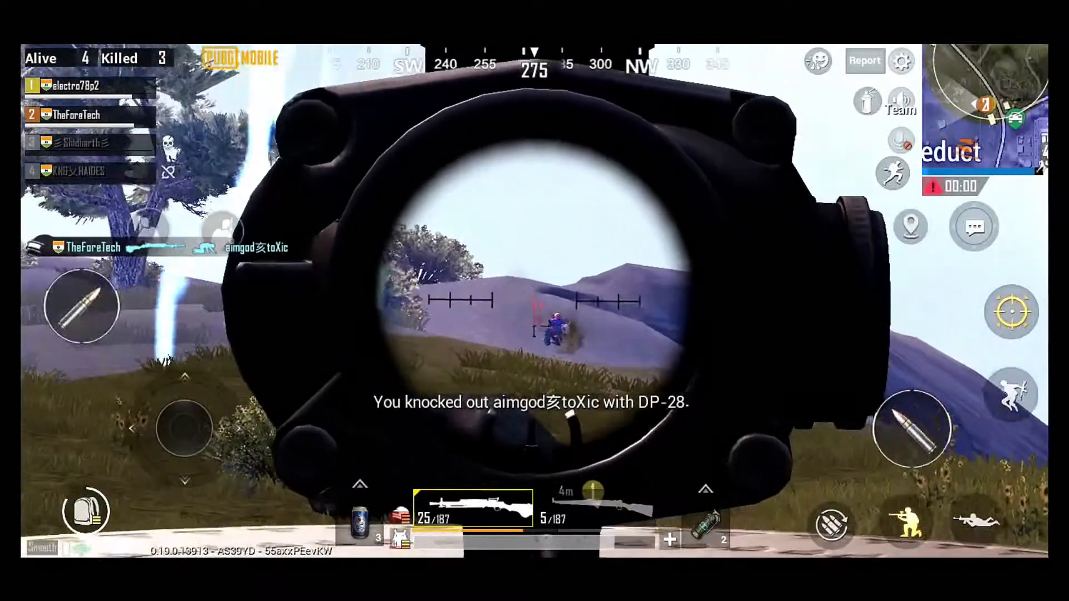
{"action": "left_click", "coordinate": [908, 427]}
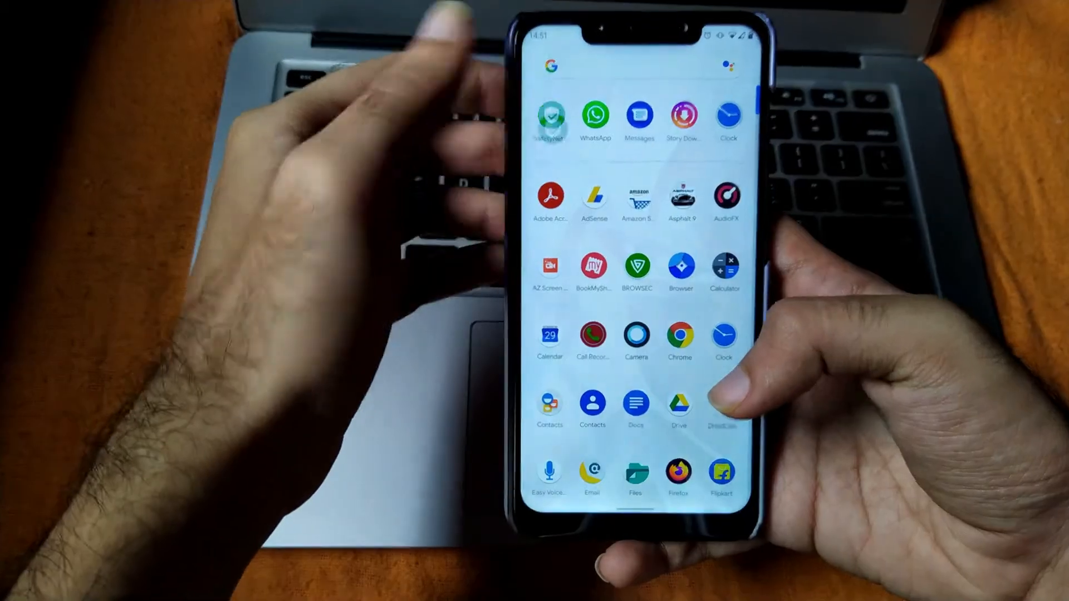
Unlock Google Pay by fingerprint, view its profile payment methods, then launch Paytm
{"action": "left_click", "coordinate": [549, 116]}
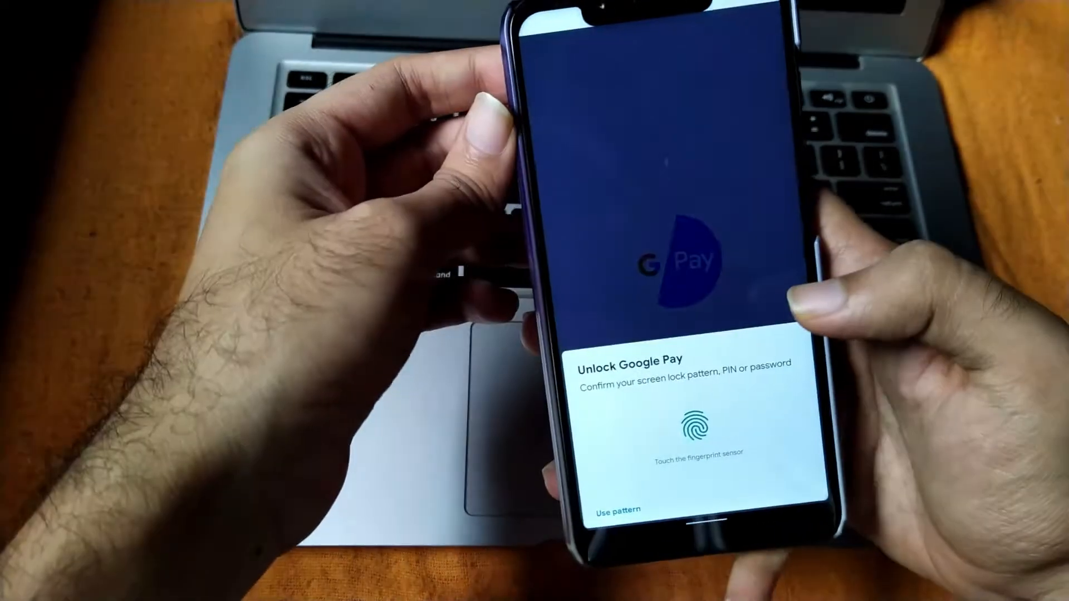
{"action": "left_click", "coordinate": [687, 425]}
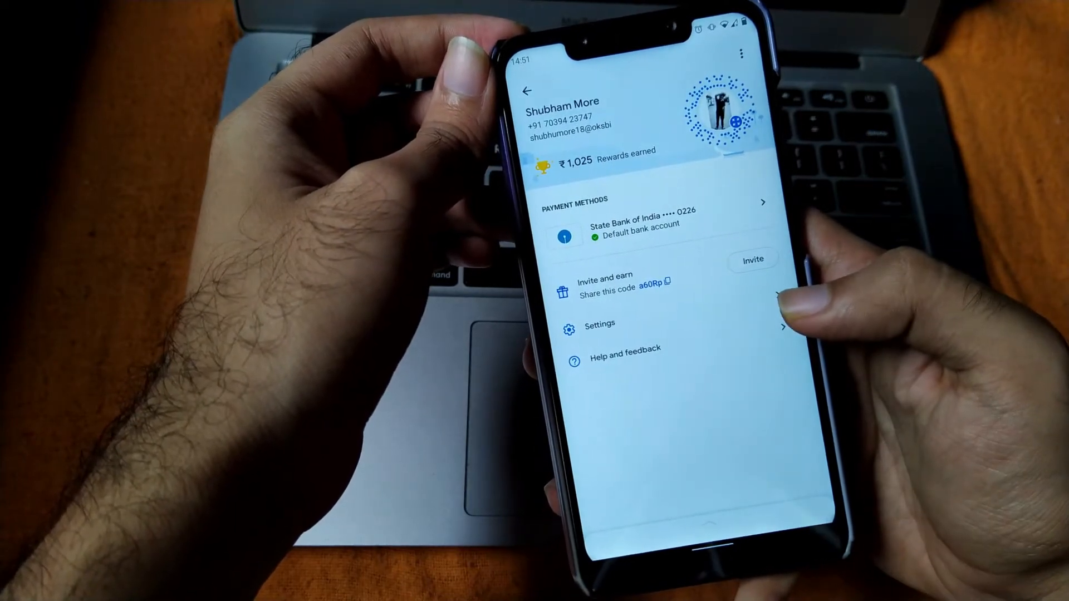
{"action": "left_click", "coordinate": [524, 91]}
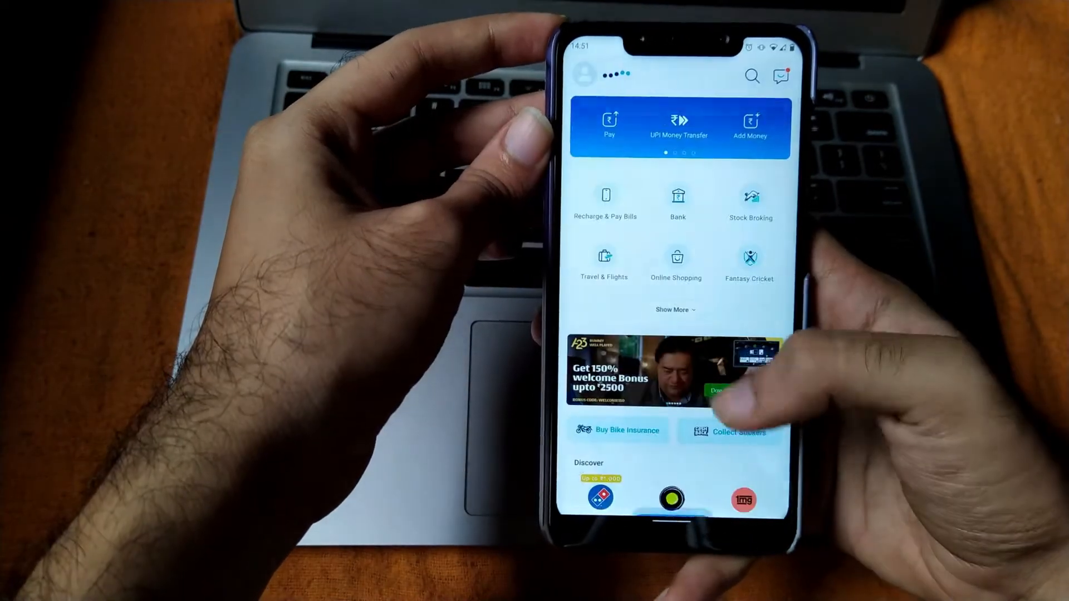
Exit Paytm into the Settings app's network, battery, display and sound list
{"action": "left_click", "coordinate": [753, 75]}
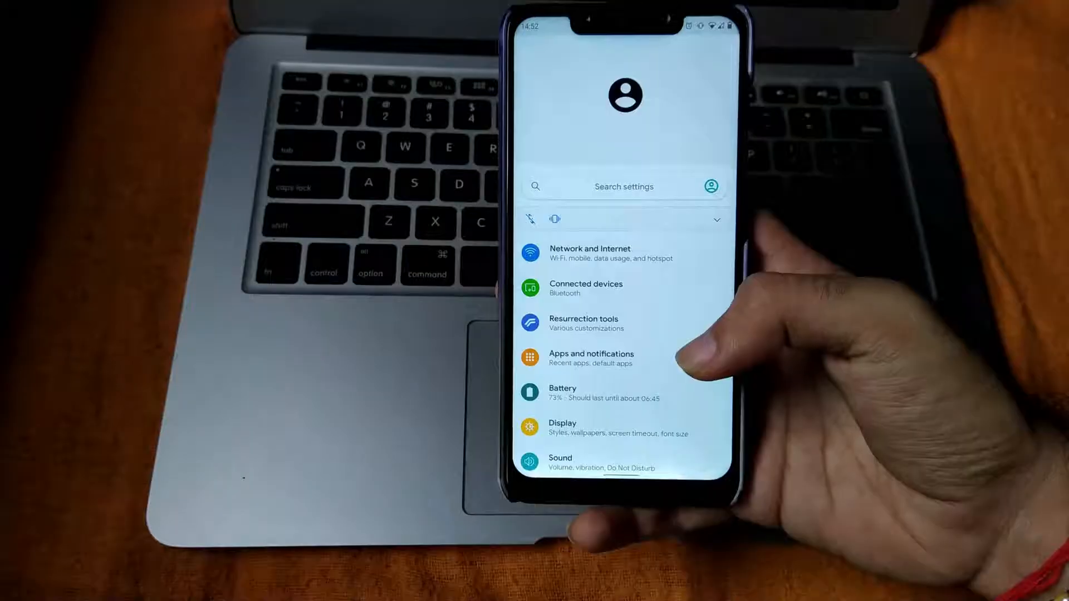
Return to the home screen and swipe right to show the Google Discover feed
{"action": "left_click", "coordinate": [562, 393]}
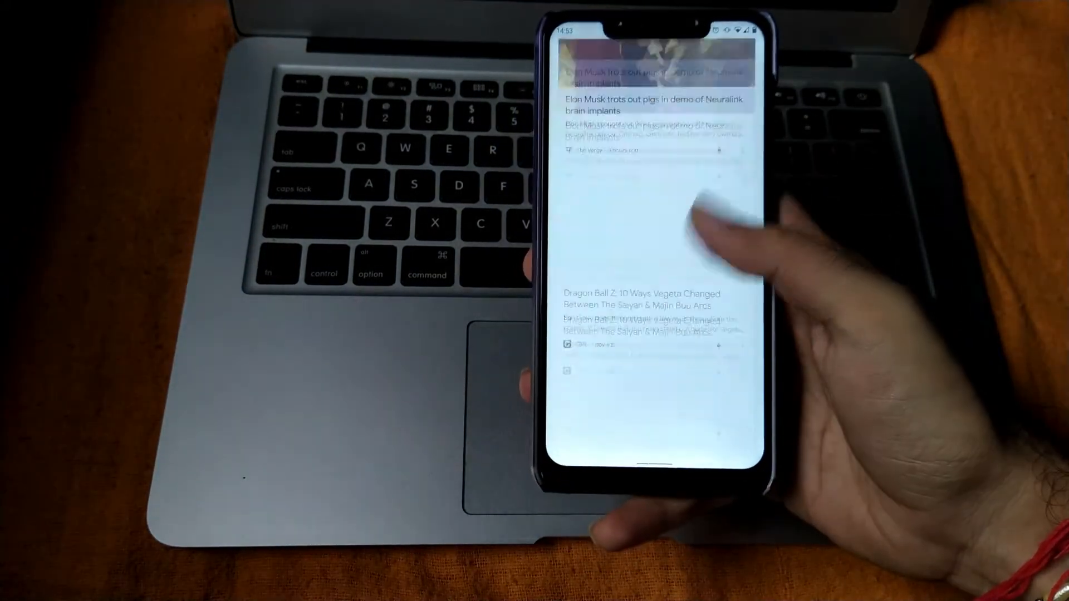
Scroll through several Discover article cards and expand the Quick Settings panel
{"action": "scroll", "scroll_direction": "down", "scroll_amount": 3}
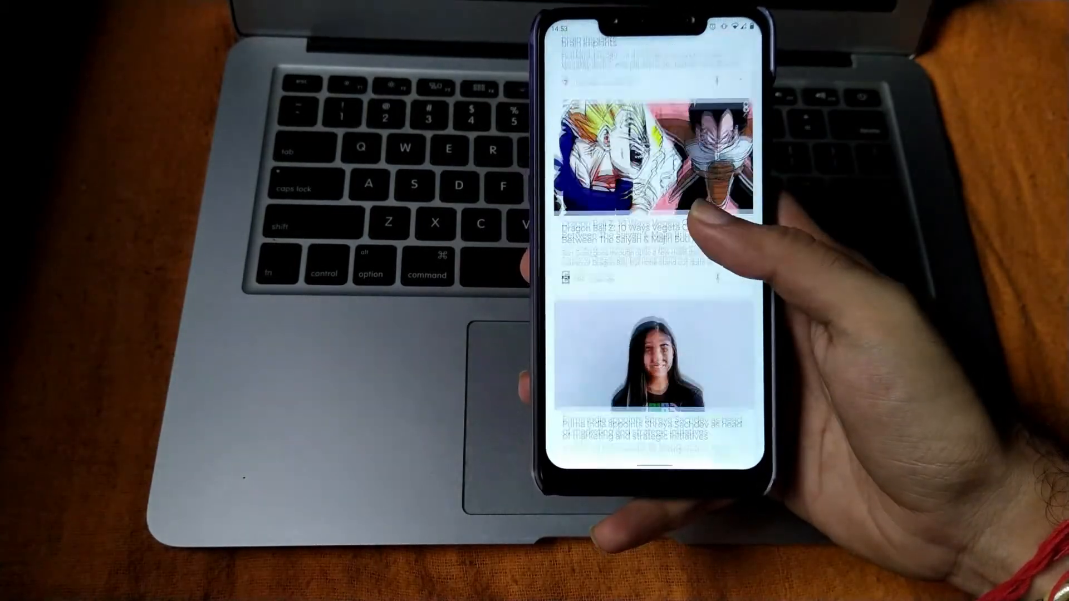
{"action": "scroll", "scroll_direction": "down", "scroll_amount": 3}
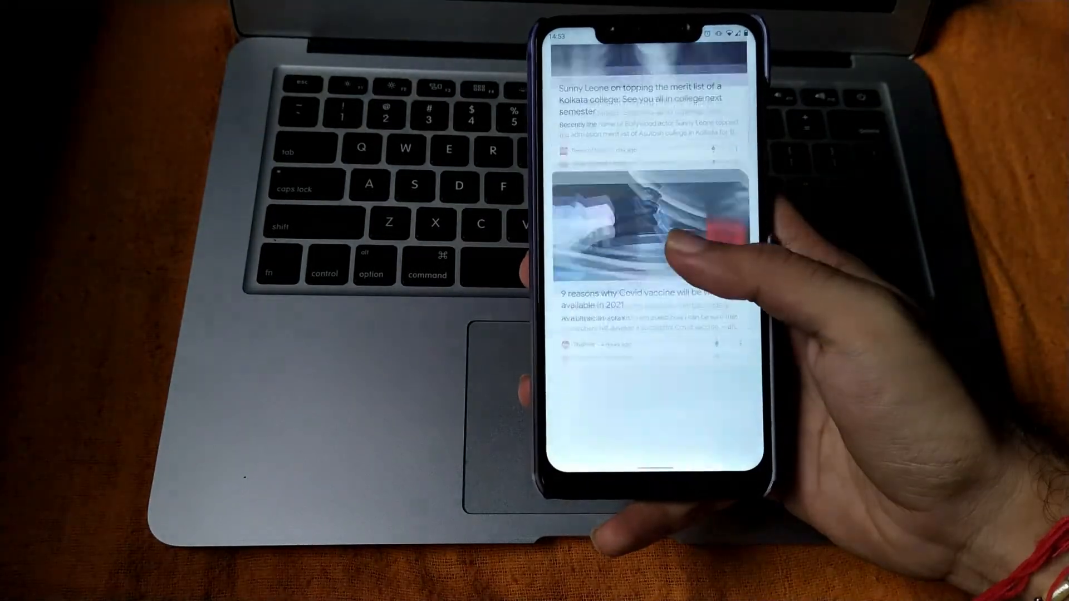
{"action": "scroll", "scroll_direction": "down", "scroll_amount": 3}
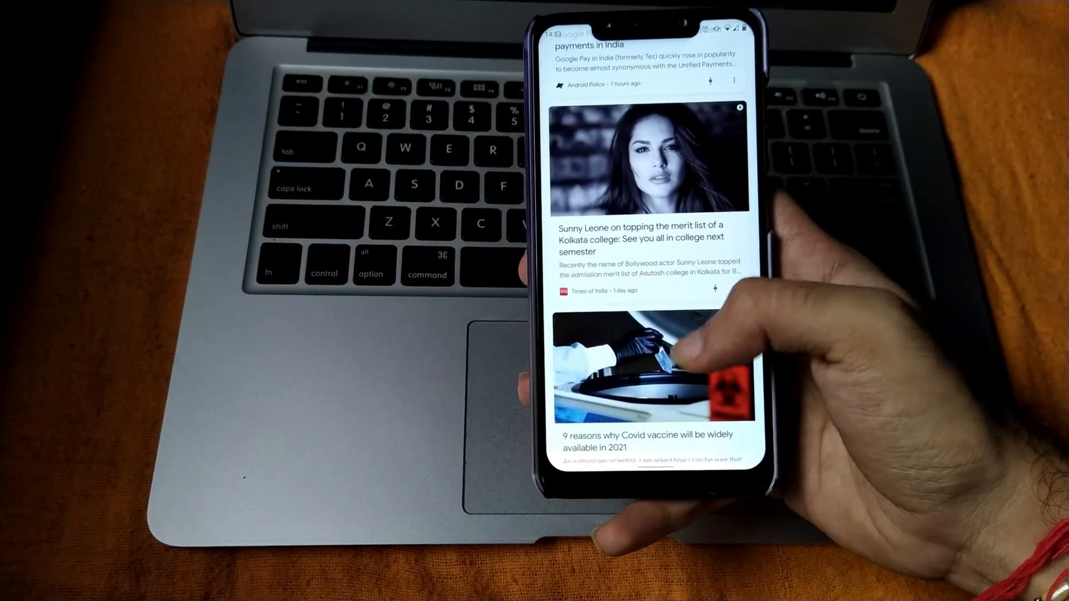
{"action": "scroll", "scroll_direction": "down", "scroll_amount": 3}
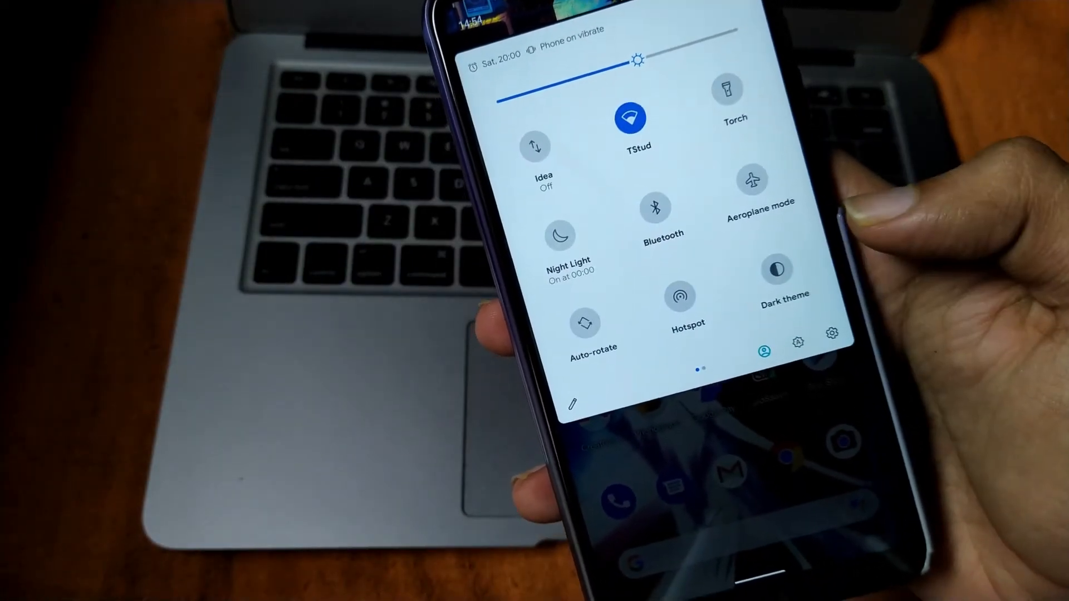
{"action": "left_click", "coordinate": [772, 270]}
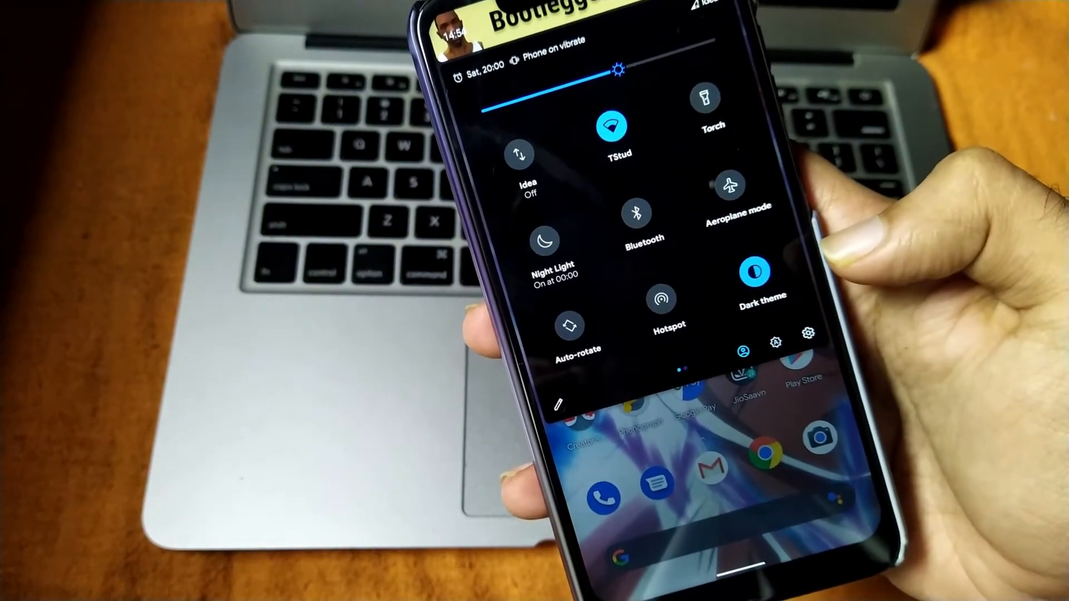
{"action": "scroll", "scroll_direction": "left", "scroll_amount": 3}
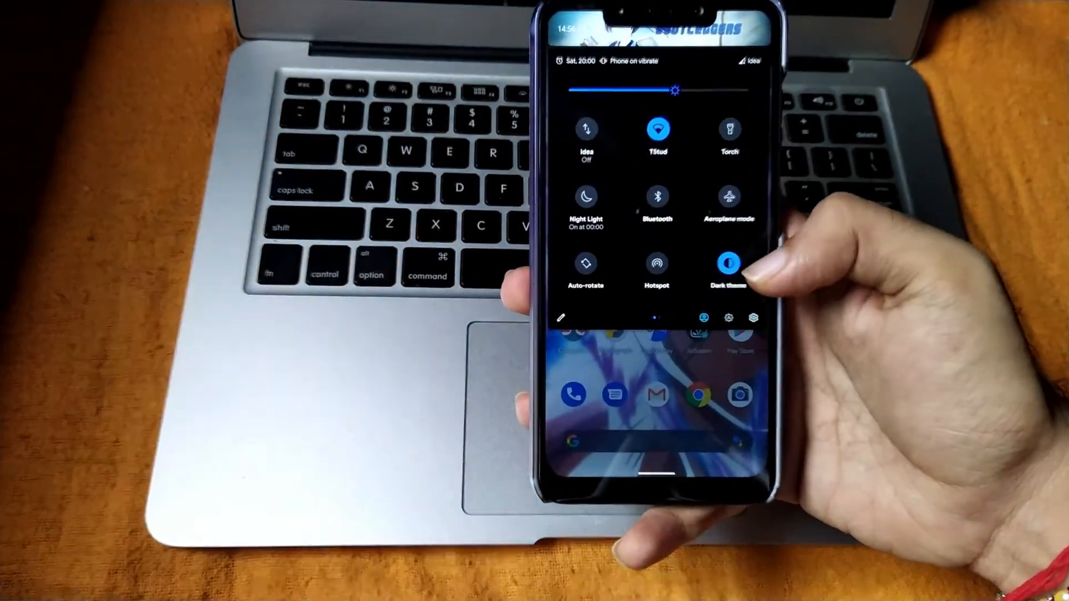
{"action": "left_click", "coordinate": [730, 265]}
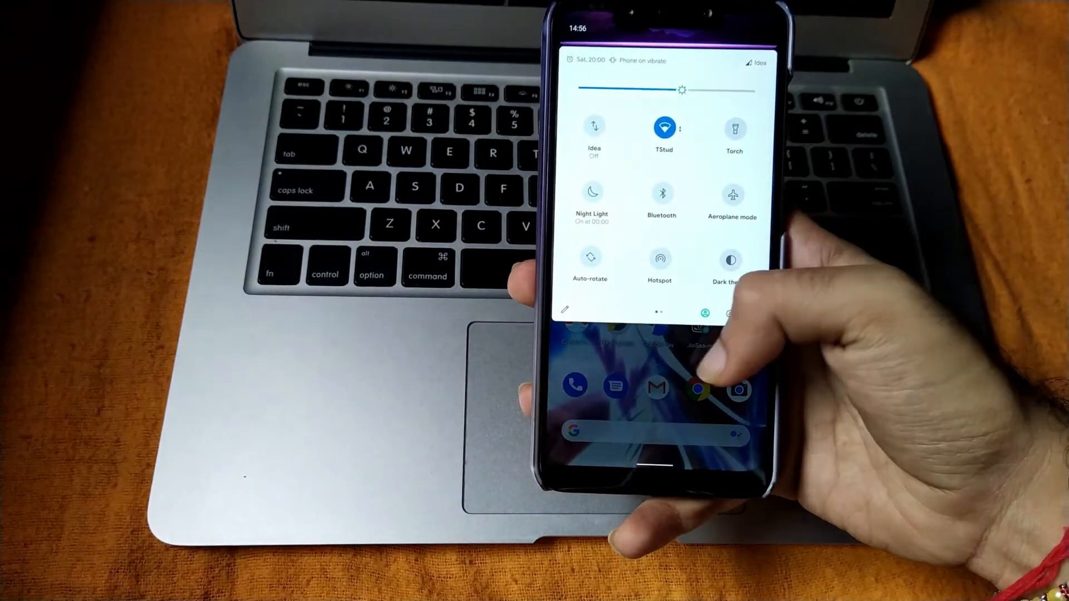